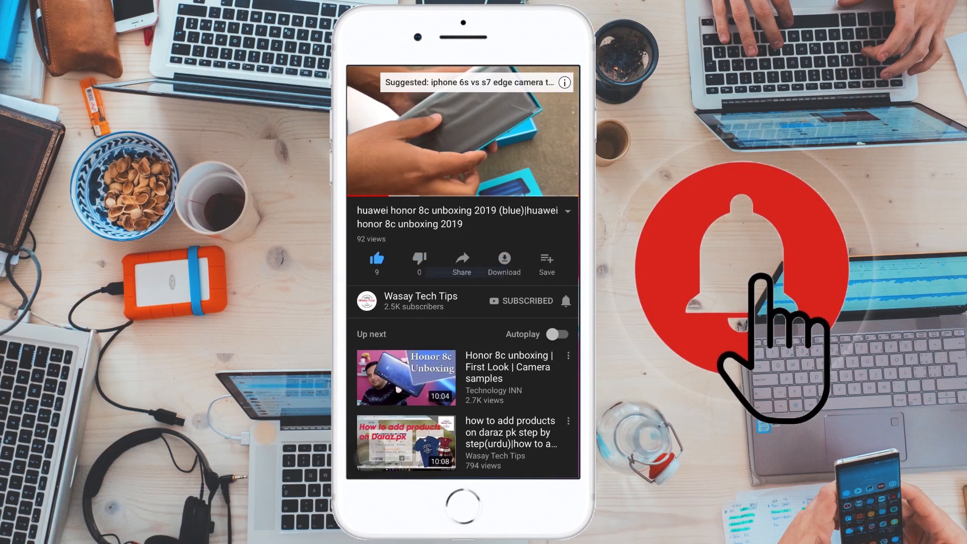
# Download jcalendar-1.4.jar from the shared JCalendar Jar File Drive folder.
pyautogui.click(563, 302)
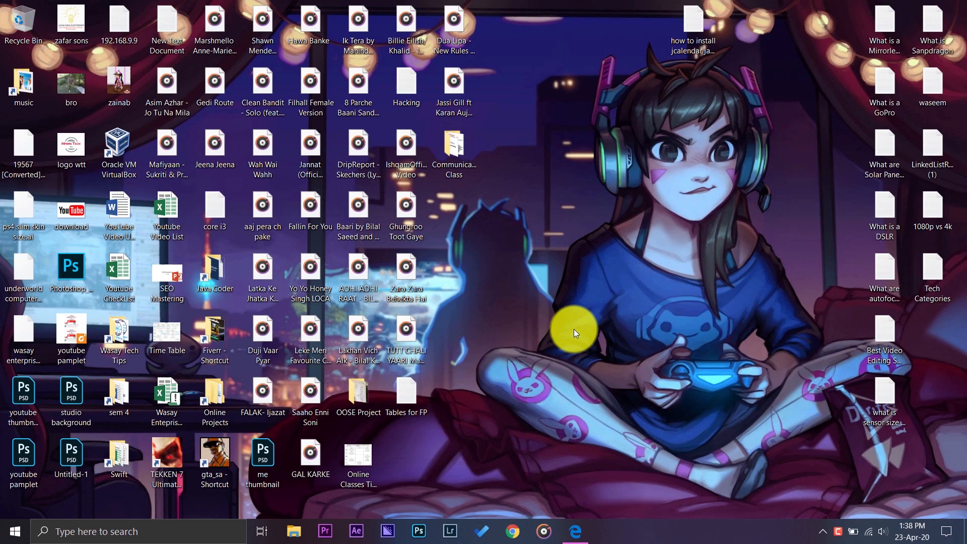
pyautogui.moveTo(572, 537)
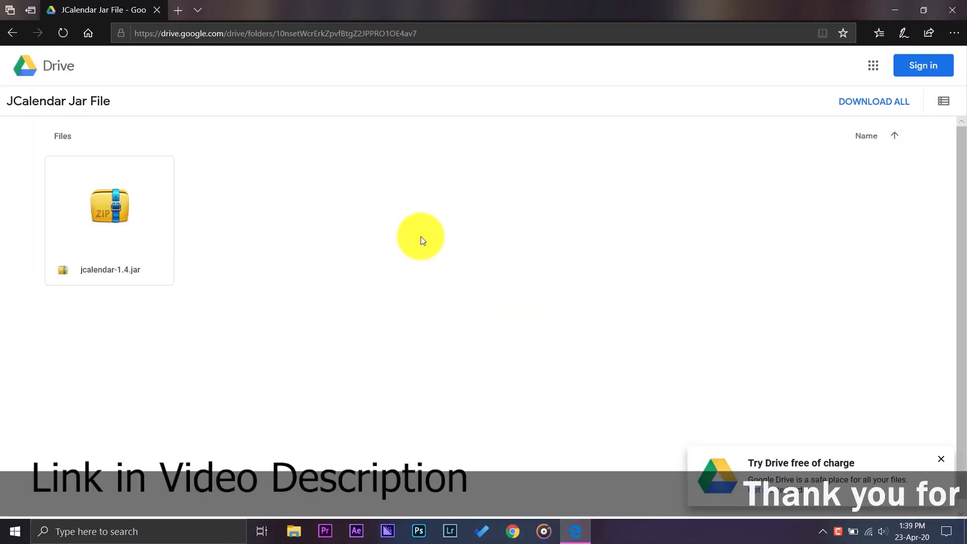
pyautogui.moveTo(174, 80)
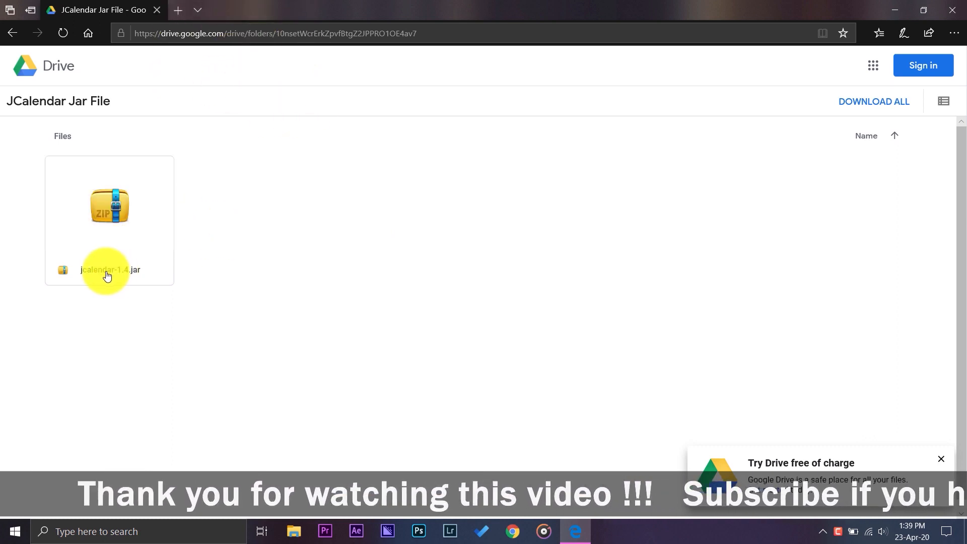
pyautogui.moveTo(140, 278)
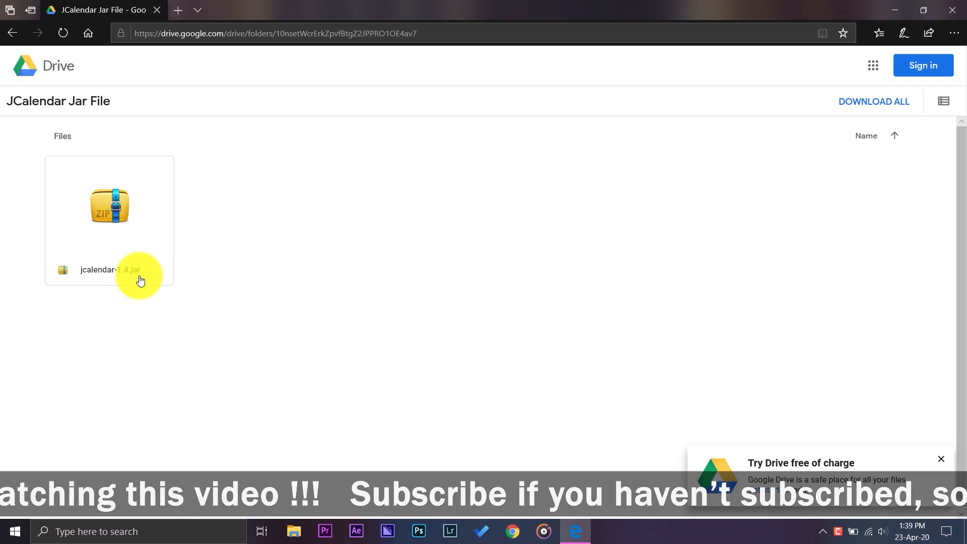
pyautogui.moveTo(275, 275)
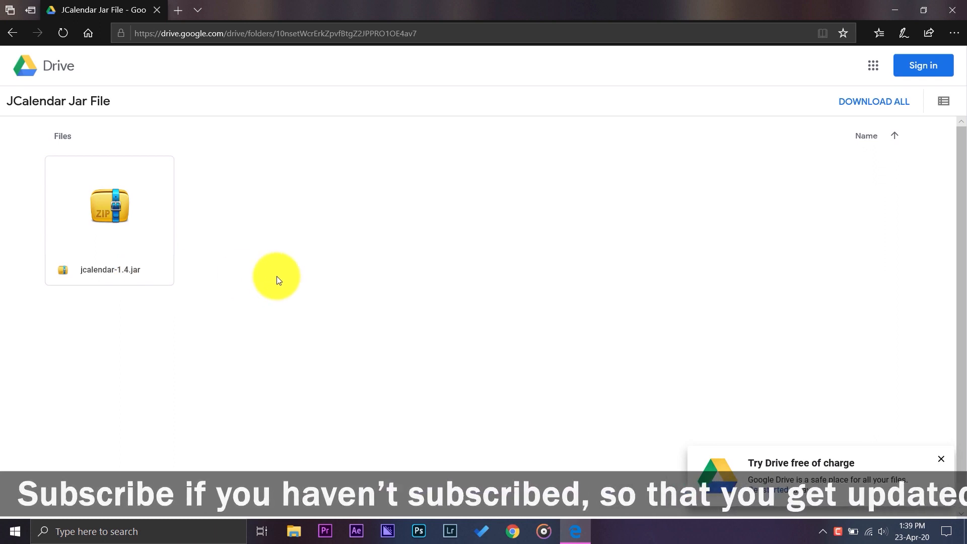
pyautogui.moveTo(235, 266)
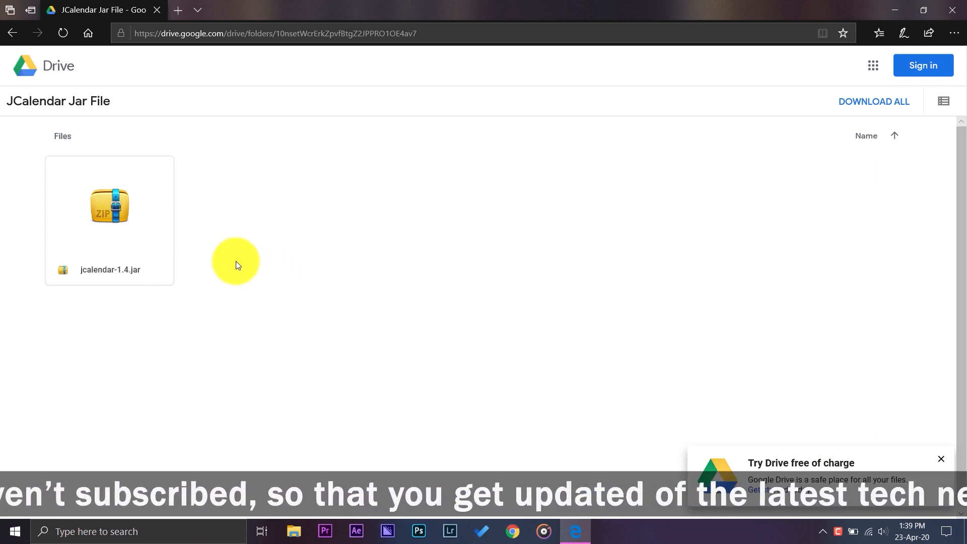
pyautogui.moveTo(83, 180)
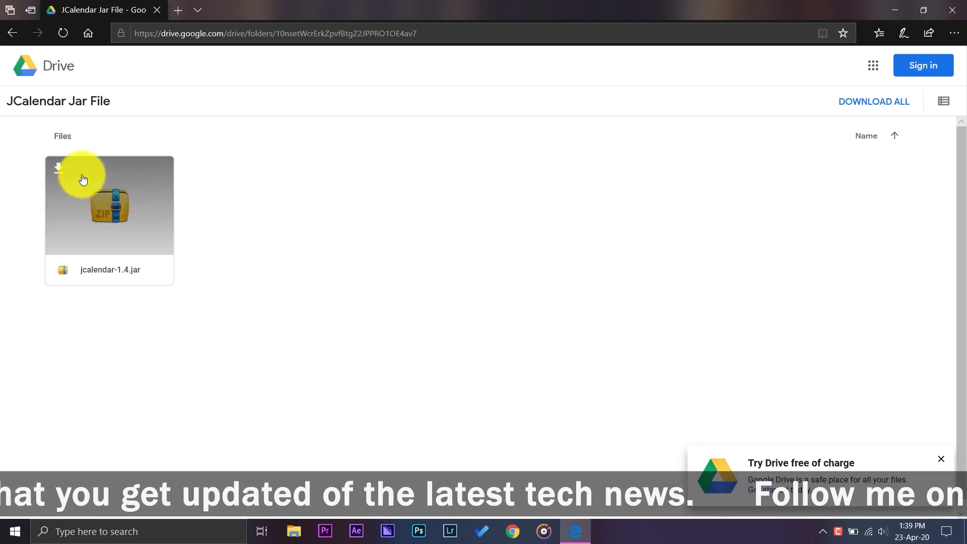
pyautogui.moveTo(227, 314)
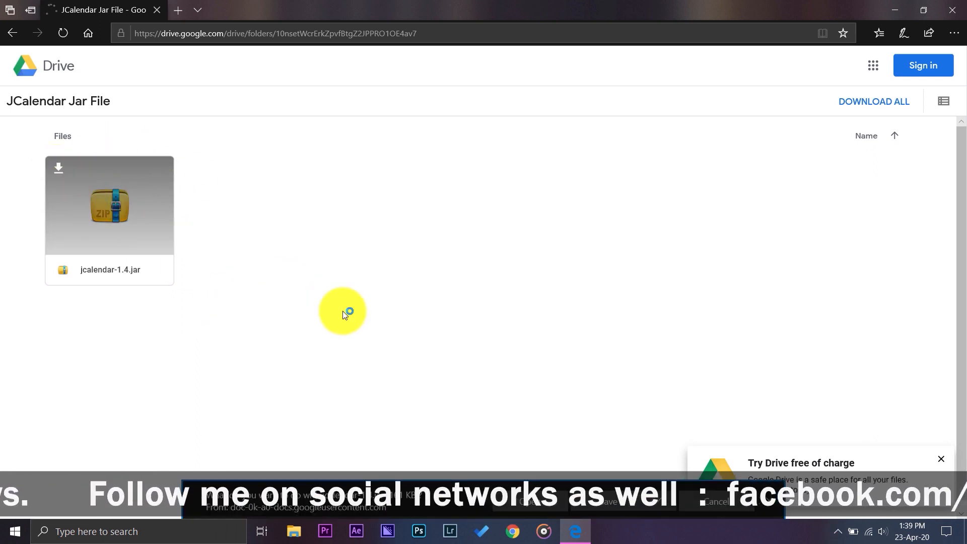
pyautogui.moveTo(679, 391)
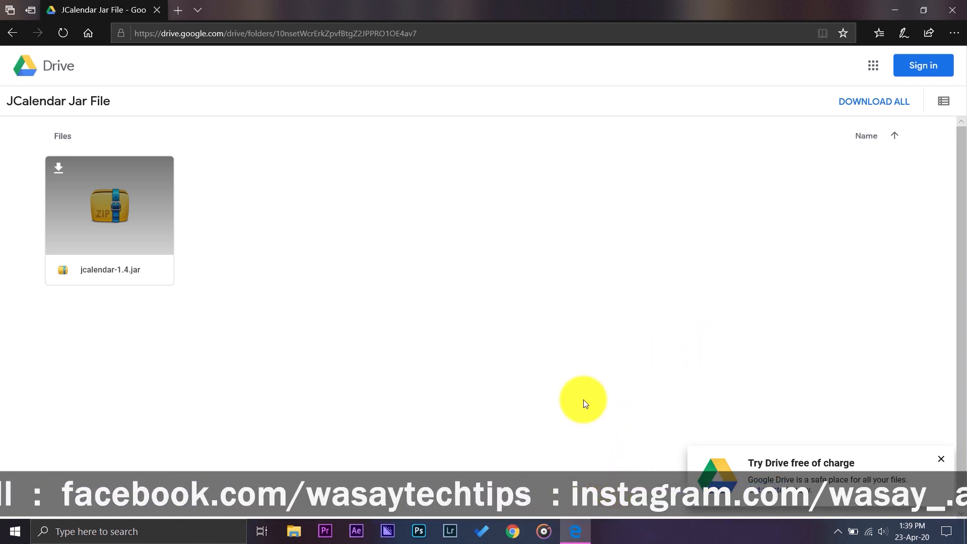
# Run the desktop jcalendar-1.4 jar to check the JCalendar Demo opens, then close the demo.
pyautogui.click(294, 531)
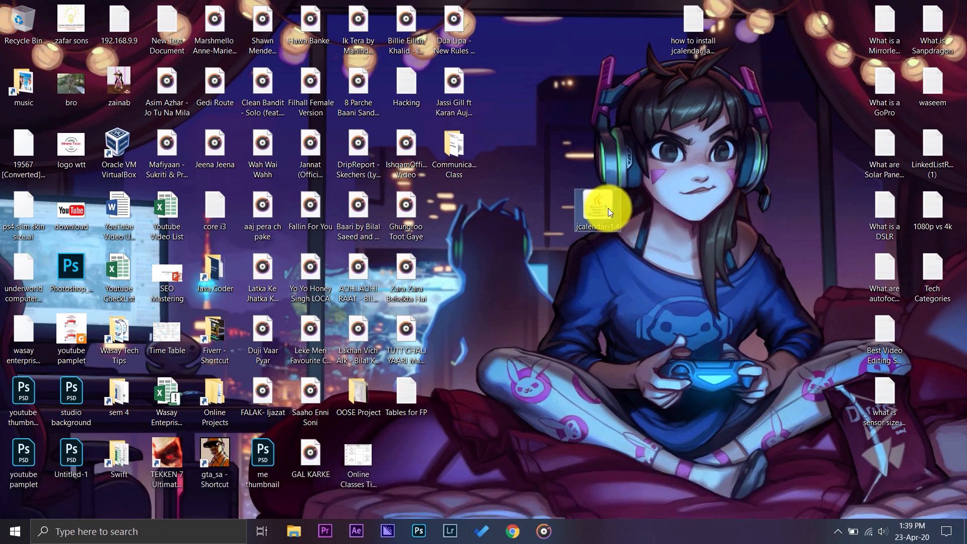
pyautogui.doubleClick(598, 206)
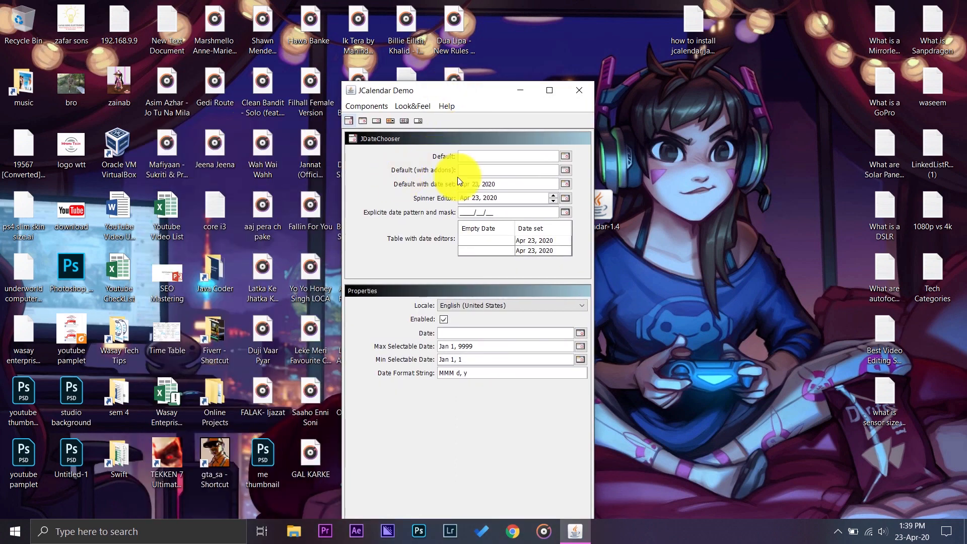
pyautogui.moveTo(547, 310)
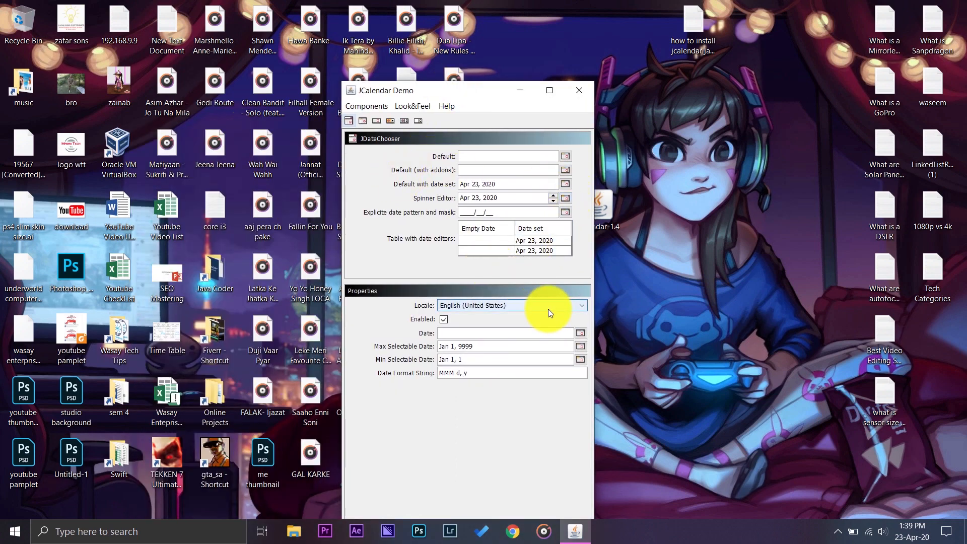
pyautogui.click(577, 90)
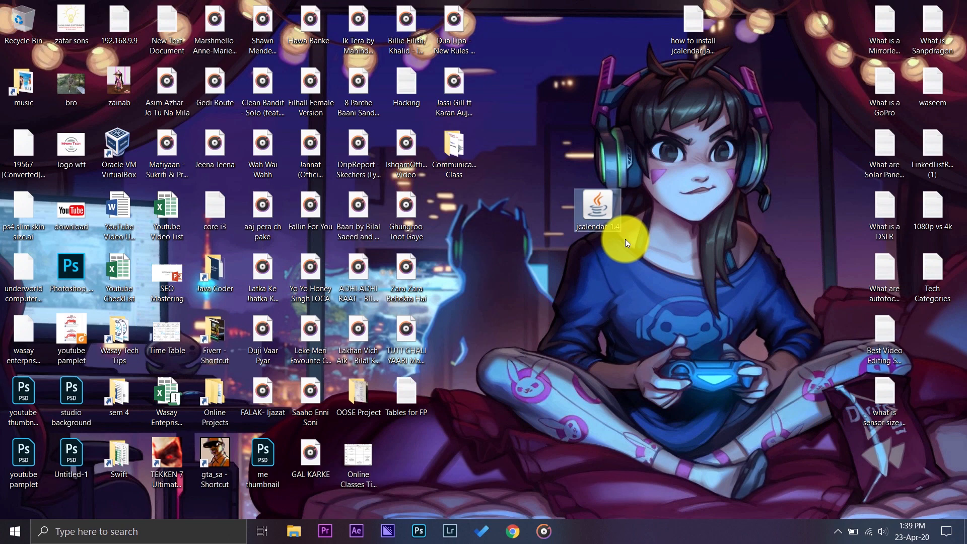
pyautogui.moveTo(548, 298)
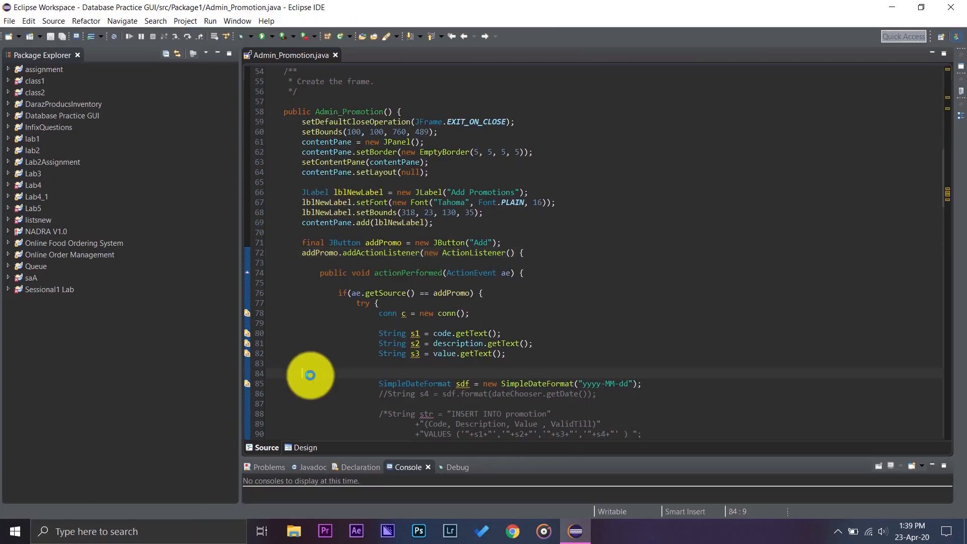
pyautogui.moveTo(440, 179)
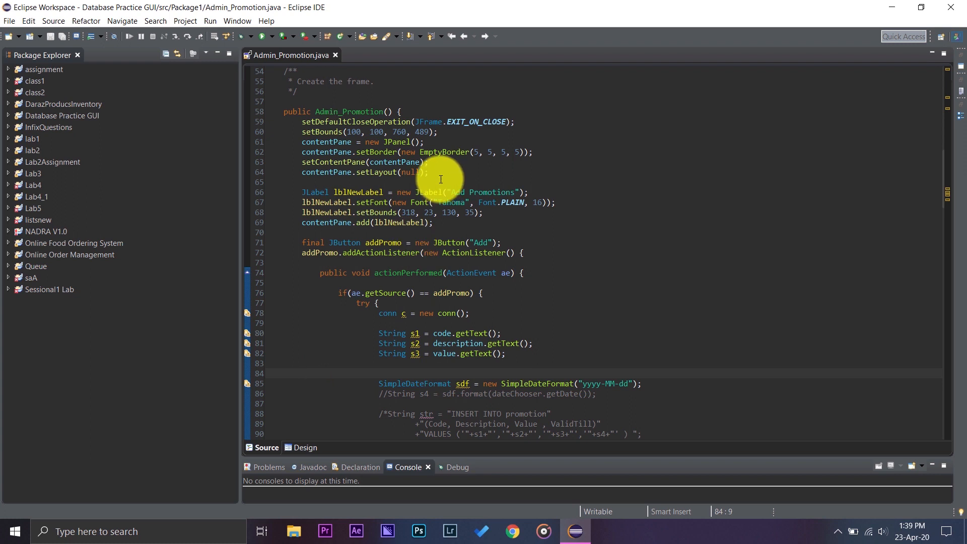
# Expand Database Practice GUI and open its Project Properties to see its disk location.
pyautogui.click(302, 373)
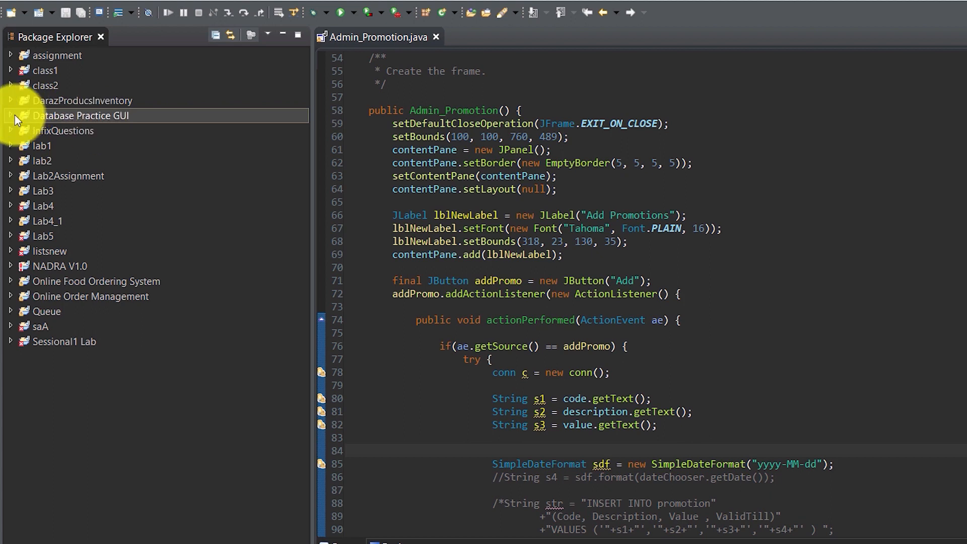
pyautogui.click(11, 116)
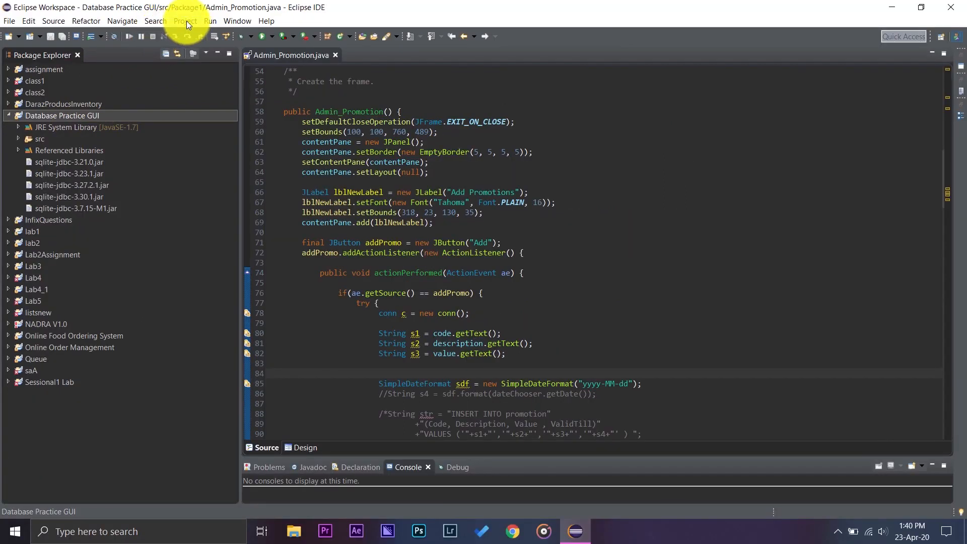
pyautogui.click(184, 20)
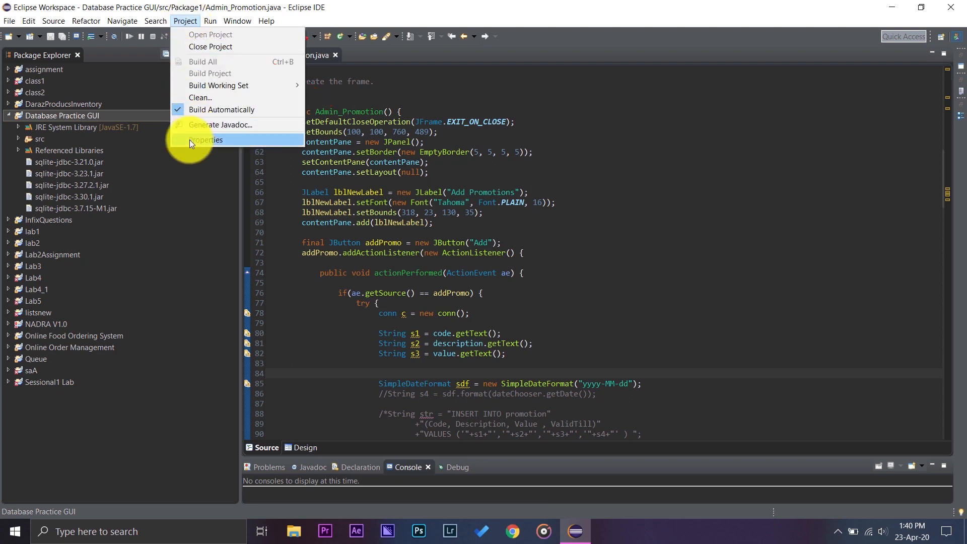
pyautogui.click(208, 140)
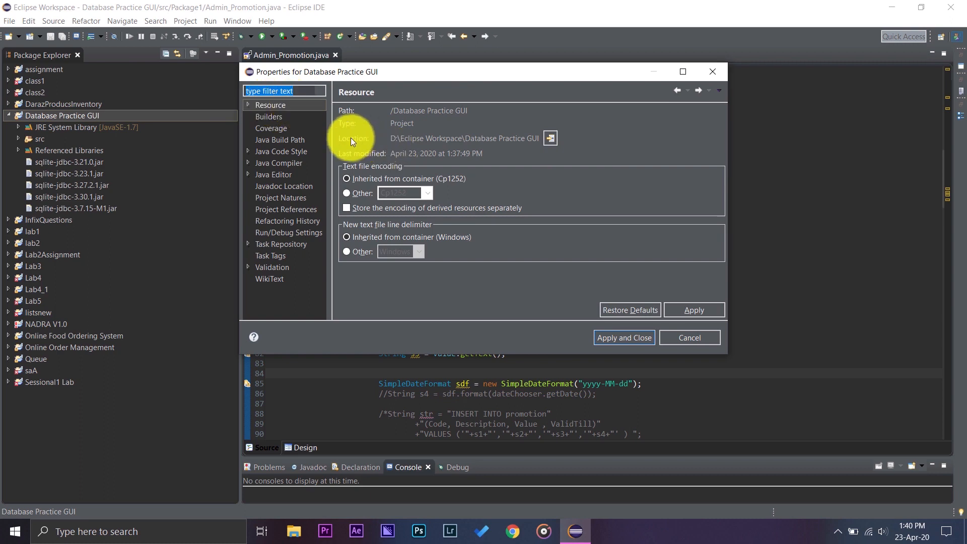
pyautogui.moveTo(390, 140)
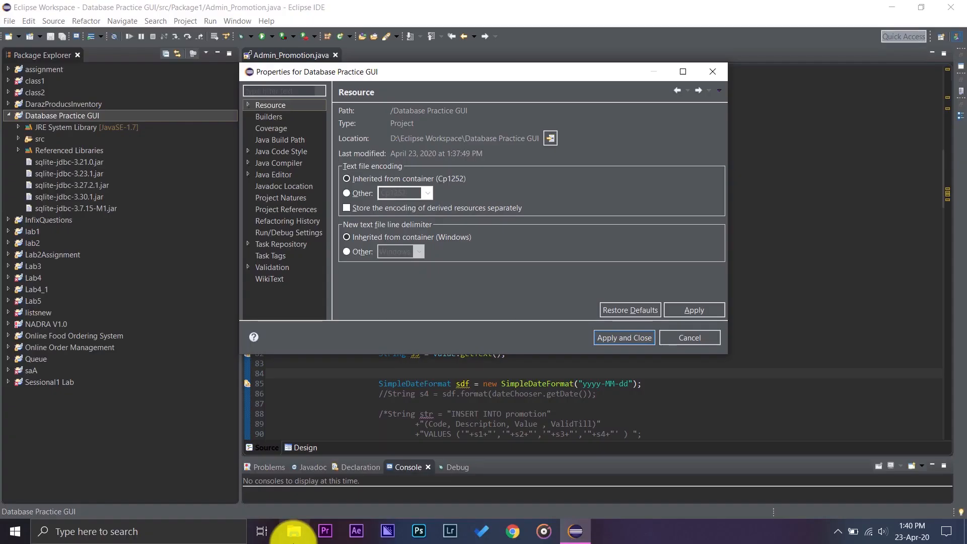
# Navigate File Explorer to D:\Eclipse Workspace\Database Practice GUI.
pyautogui.click(294, 531)
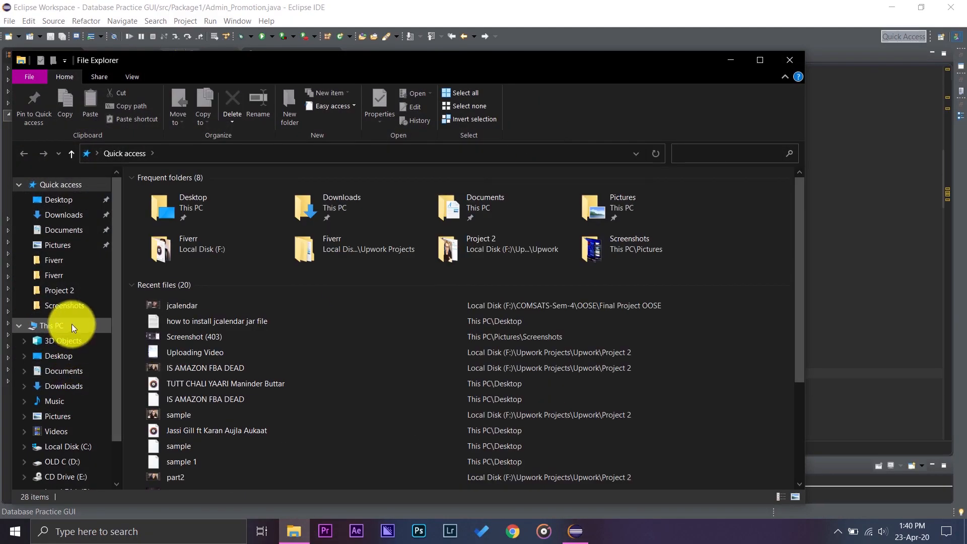
pyautogui.click(63, 461)
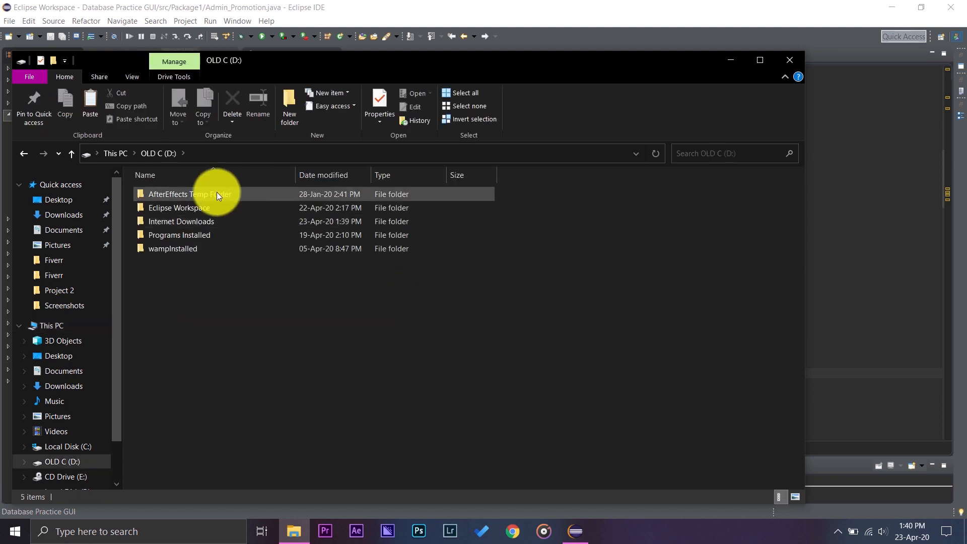
pyautogui.doubleClick(179, 208)
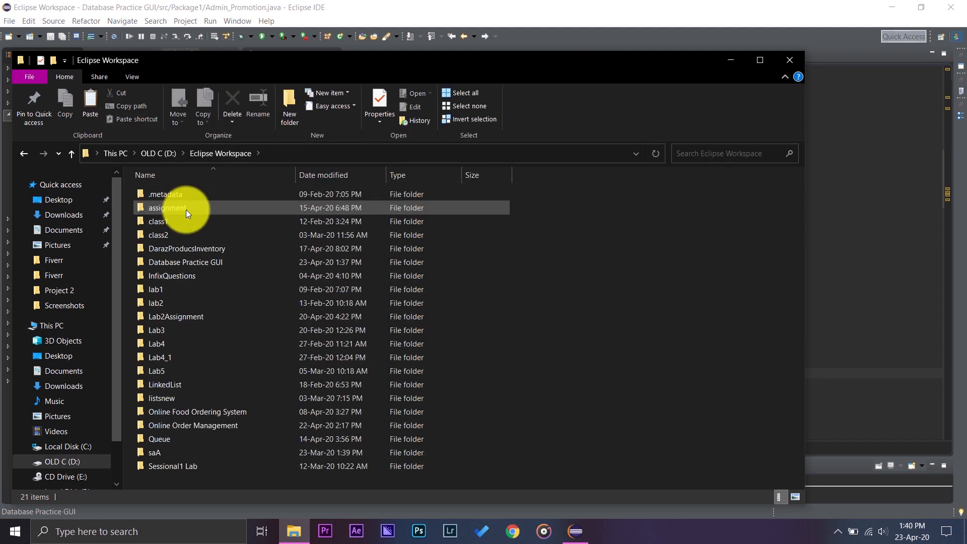
pyautogui.click(184, 262)
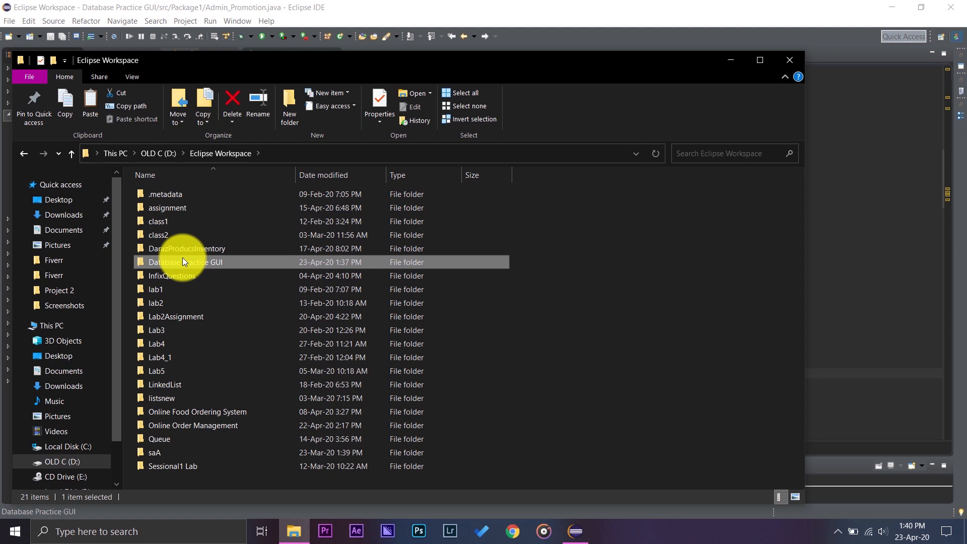
pyautogui.moveTo(237, 266)
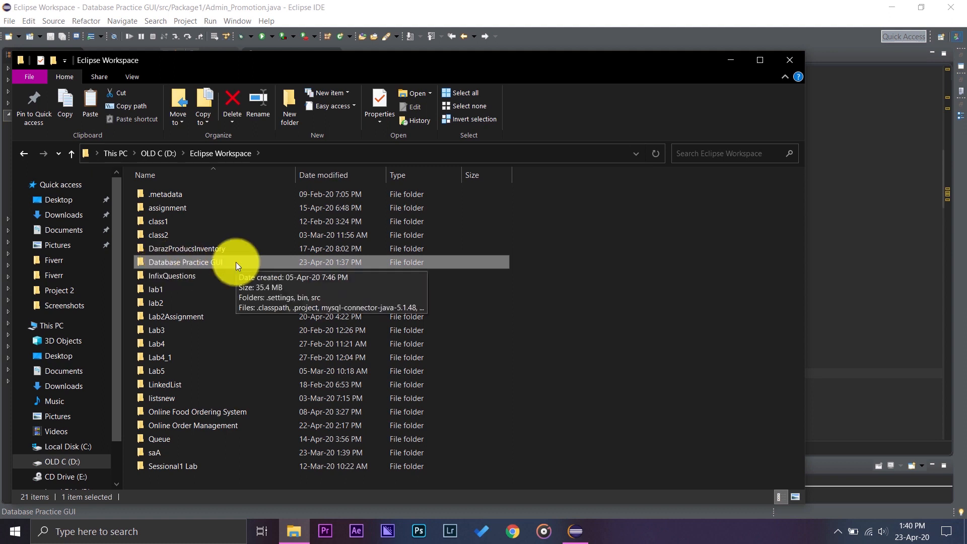
pyautogui.doubleClick(186, 262)
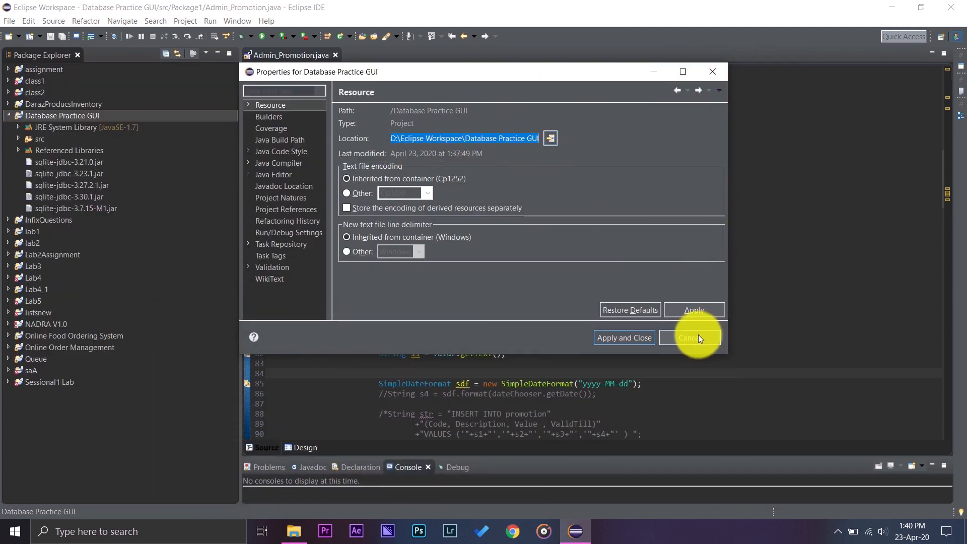
# Paste the desktop jcalendar-1.4 jar into the Database Practice GUI folder and close Explorer.
pyautogui.click(689, 337)
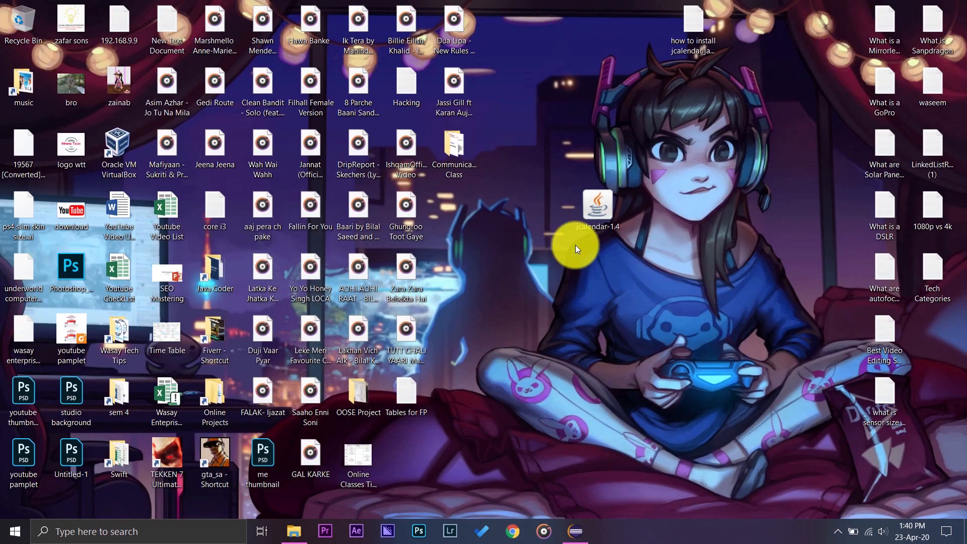
pyautogui.rightClick(597, 207)
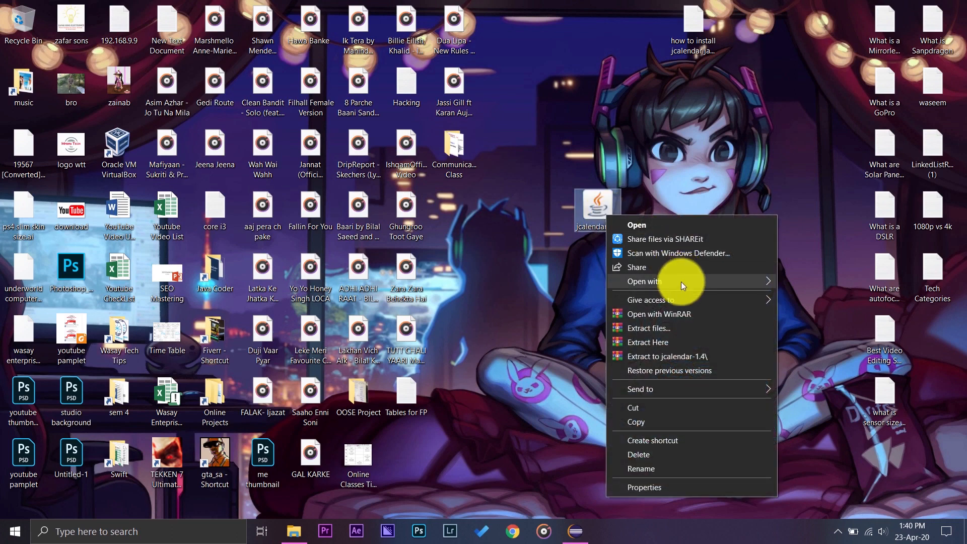
pyautogui.moveTo(638, 422)
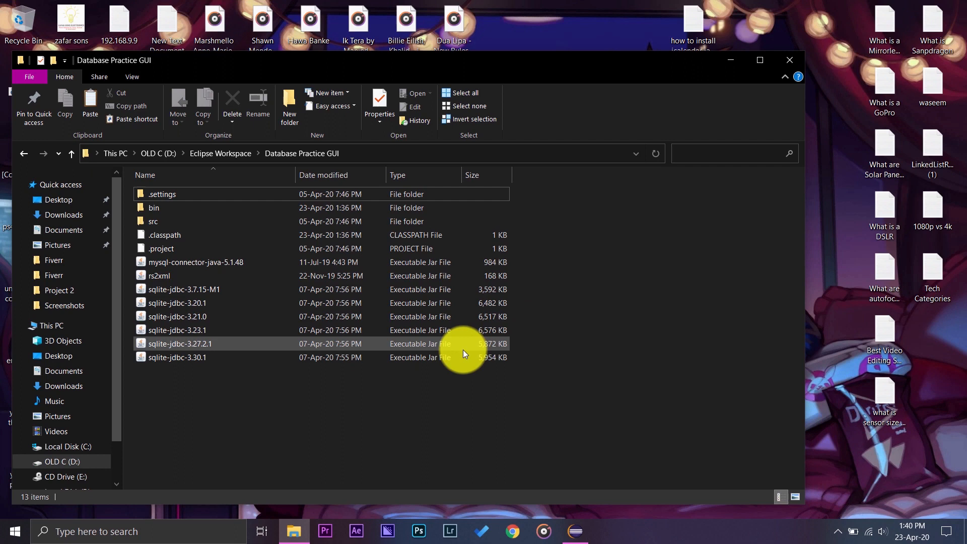
pyautogui.rightClick(290, 420)
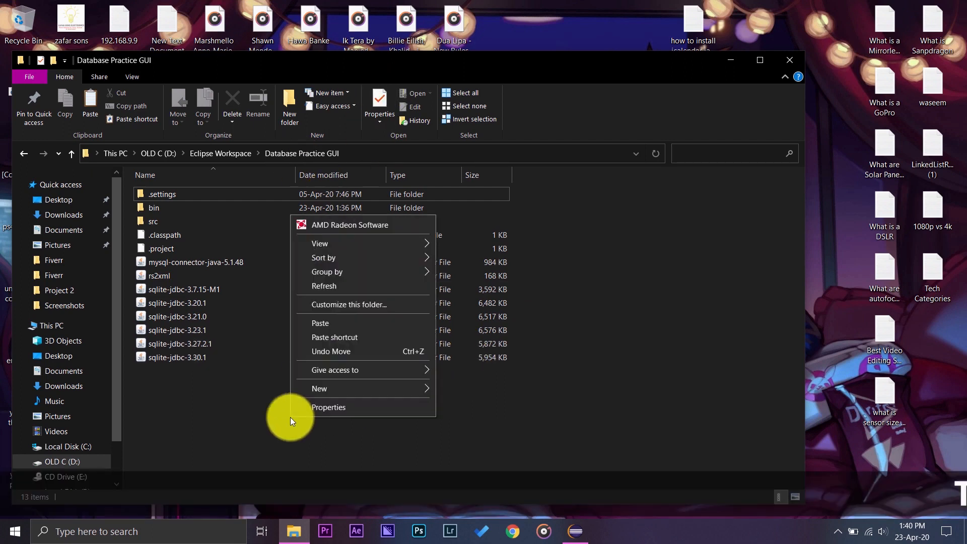
pyautogui.click(321, 322)
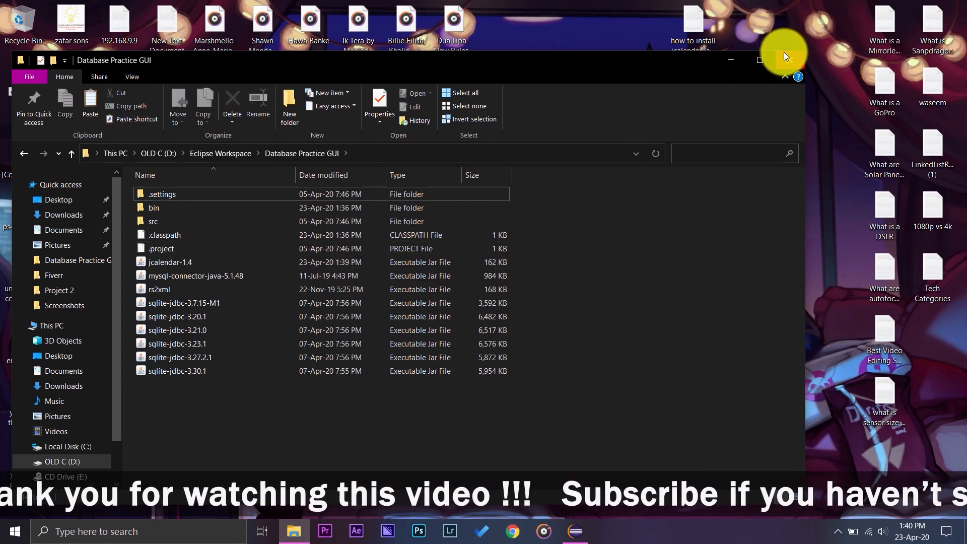
pyautogui.click(573, 531)
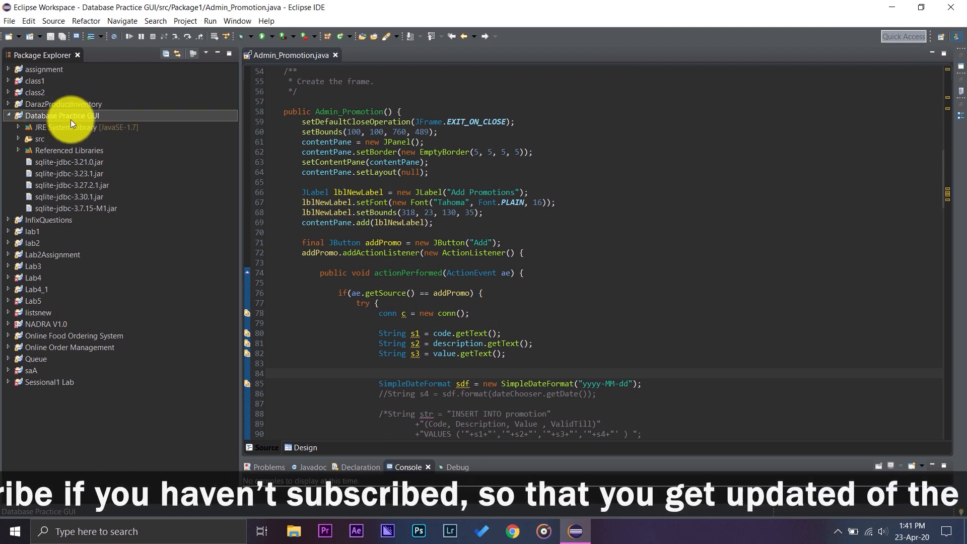
# Show the Libraries tab of Java Build Path in the project's Properties.
pyautogui.click(184, 20)
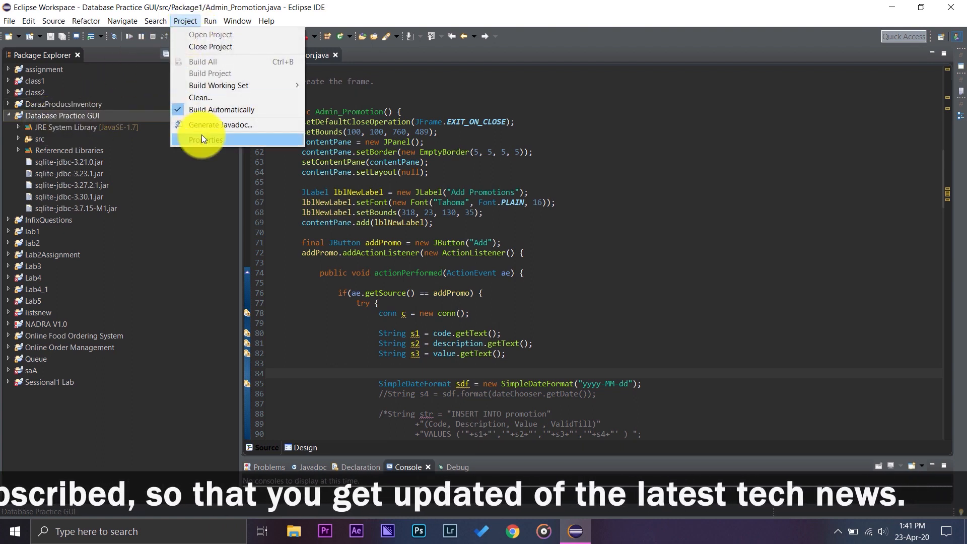
pyautogui.click(206, 140)
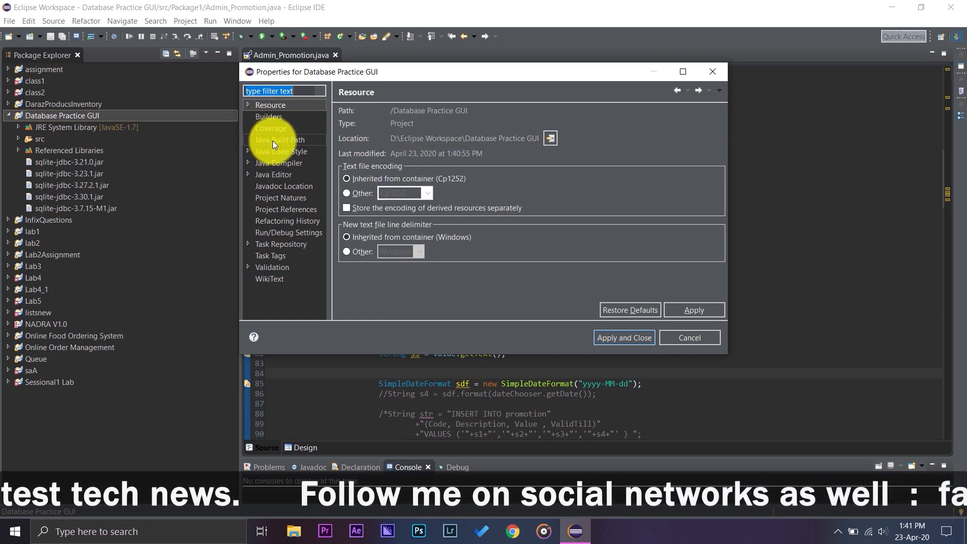
pyautogui.click(281, 140)
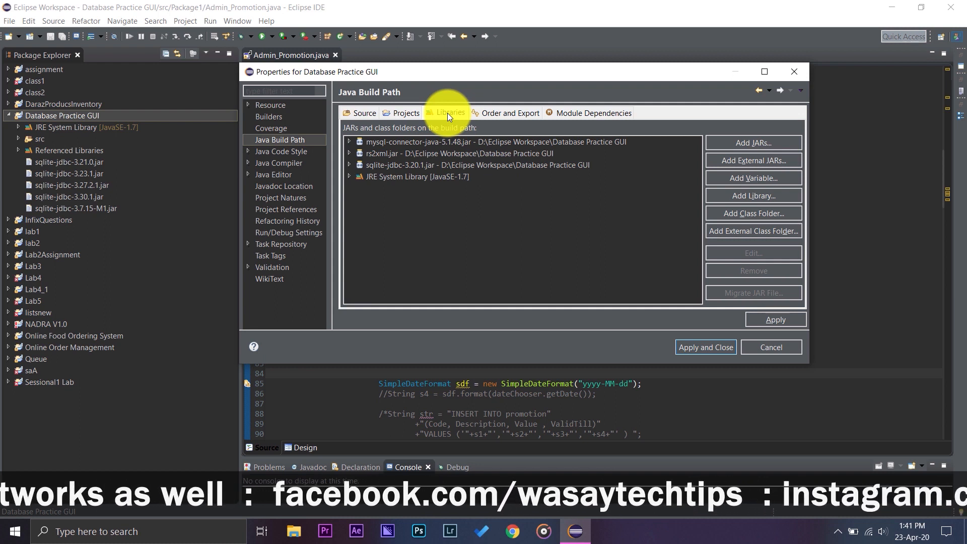
pyautogui.click(365, 113)
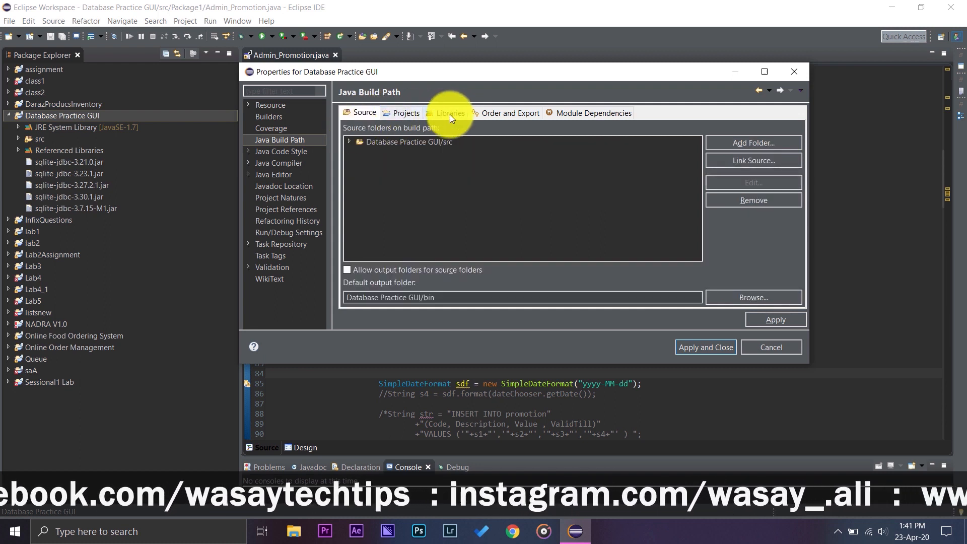
pyautogui.click(449, 113)
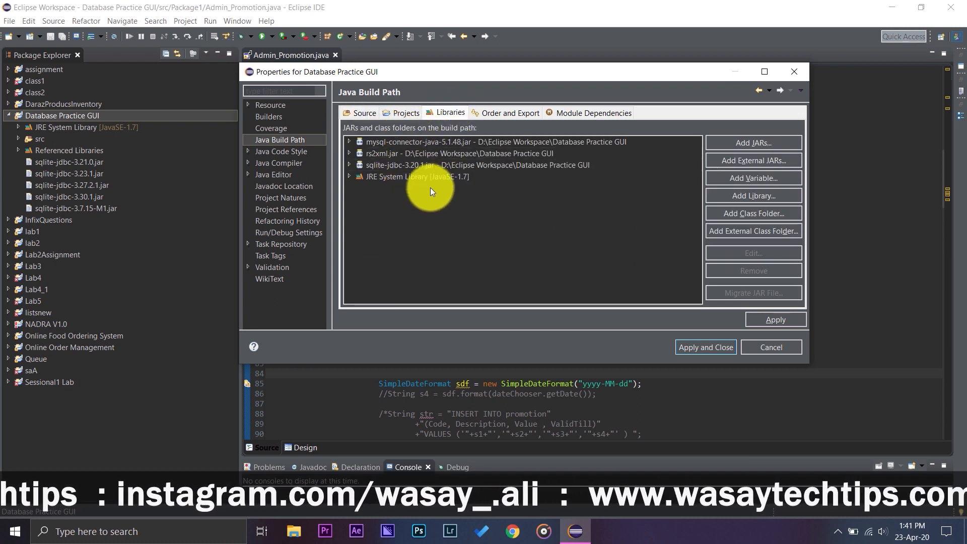
pyautogui.moveTo(486, 181)
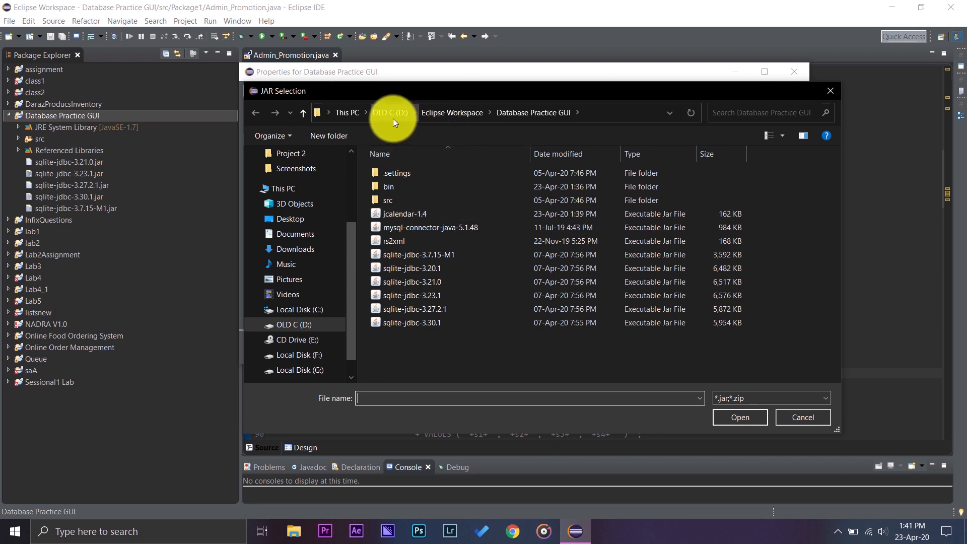
pyautogui.moveTo(508, 122)
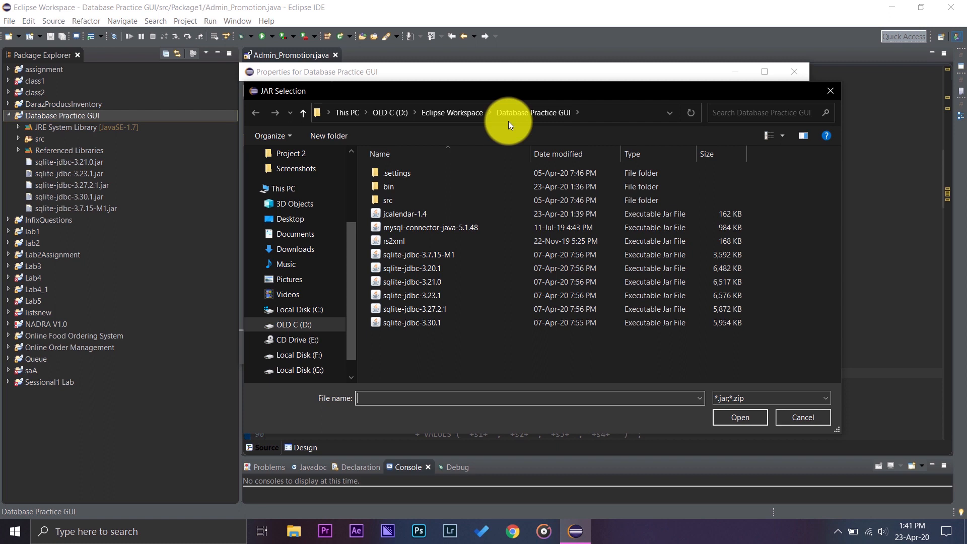
pyautogui.moveTo(514, 128)
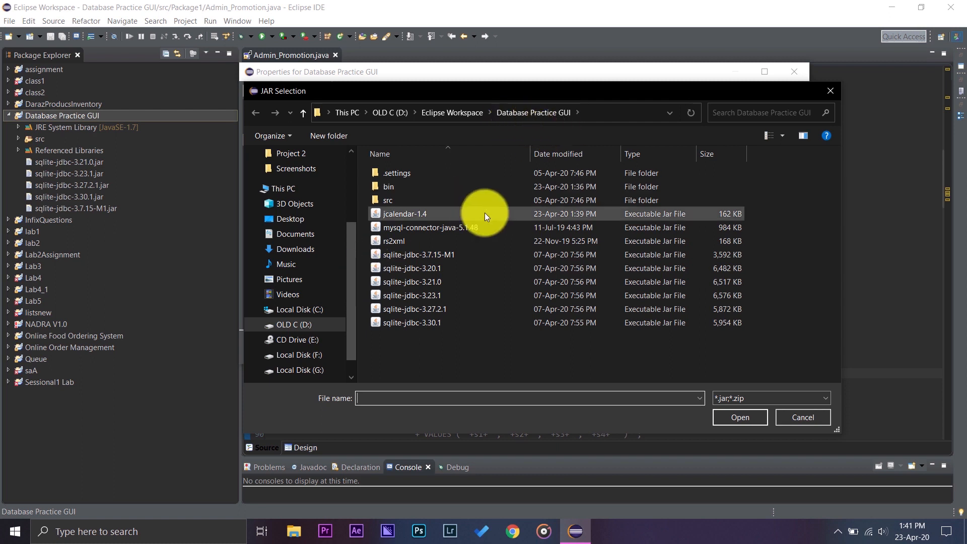
# Add jcalendar-1.4.jar from the project folder as a build path JAR and apply.
pyautogui.click(405, 213)
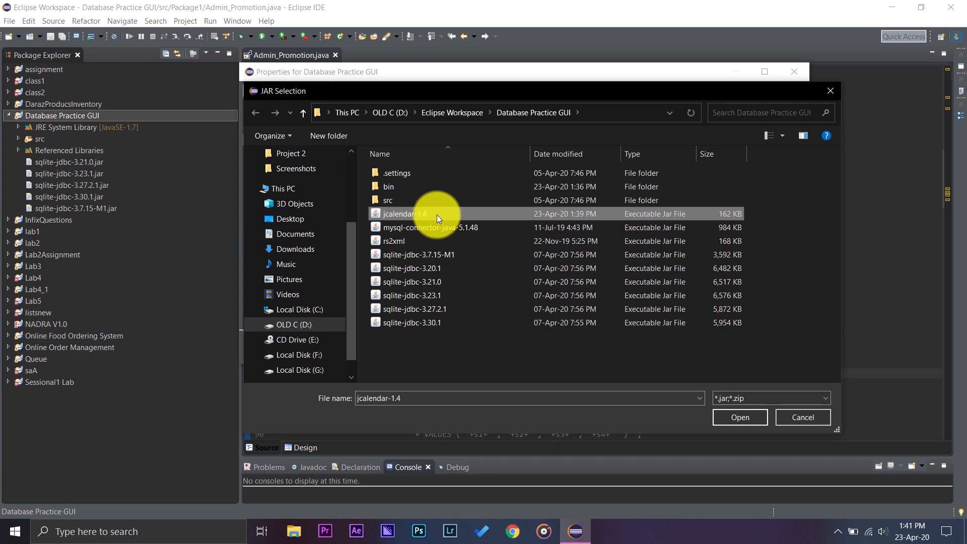
pyautogui.moveTo(437, 217)
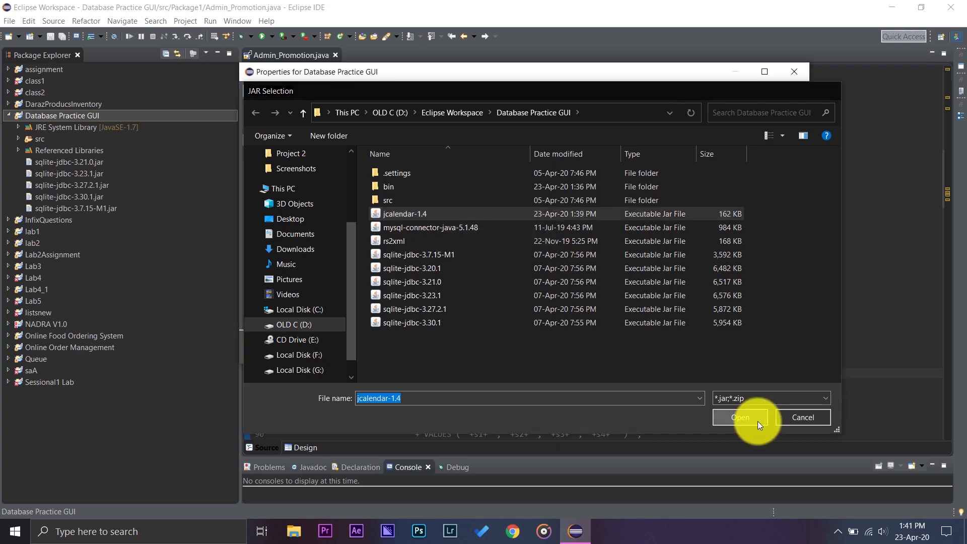
pyautogui.click(739, 418)
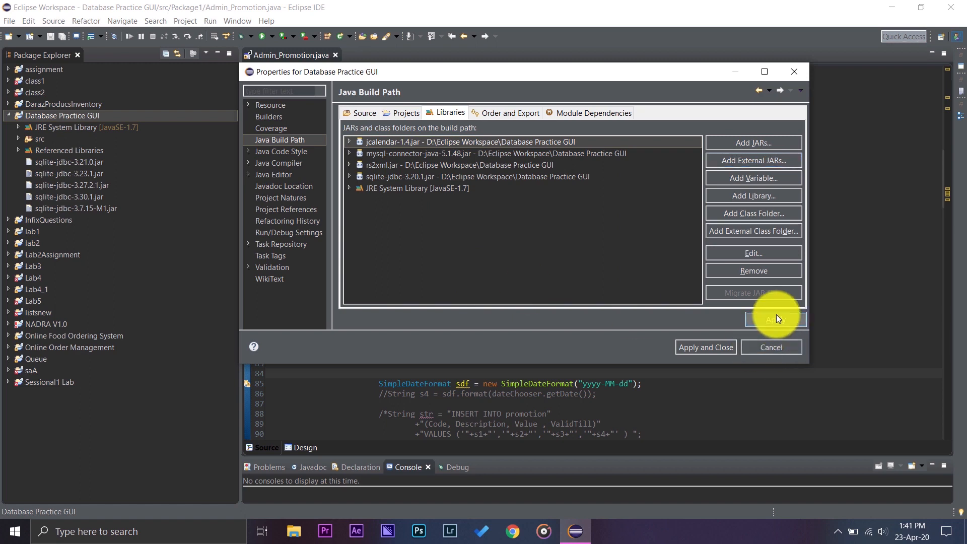
pyautogui.moveTo(714, 375)
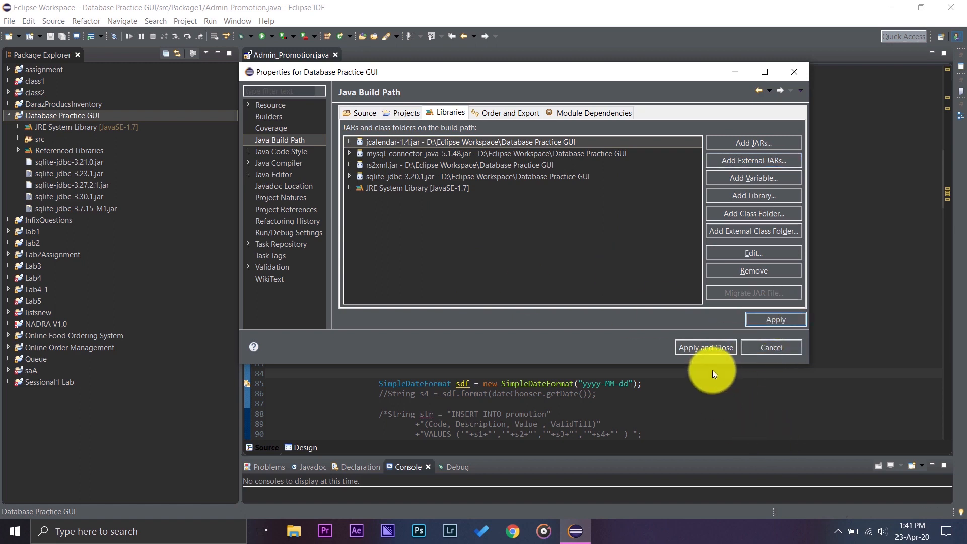
pyautogui.click(705, 347)
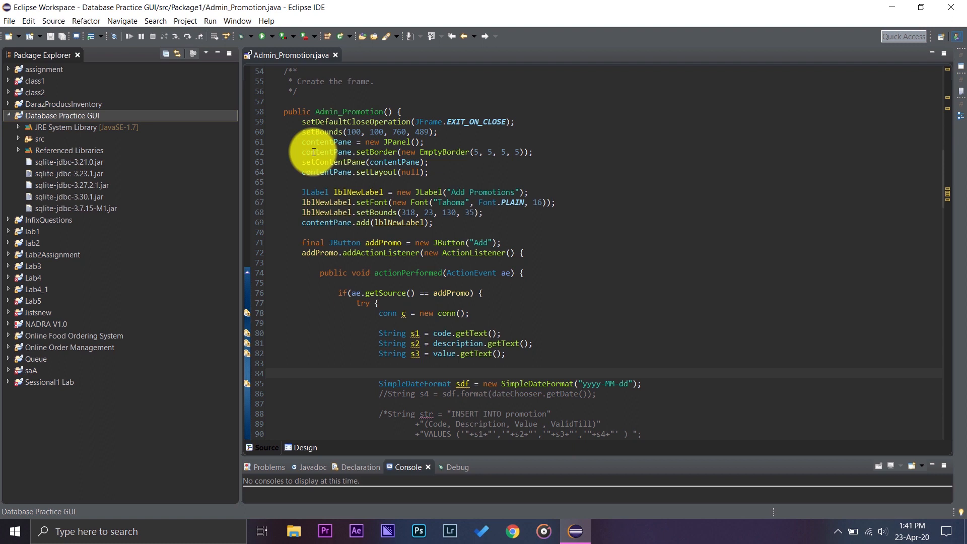
pyautogui.moveTo(426, 176)
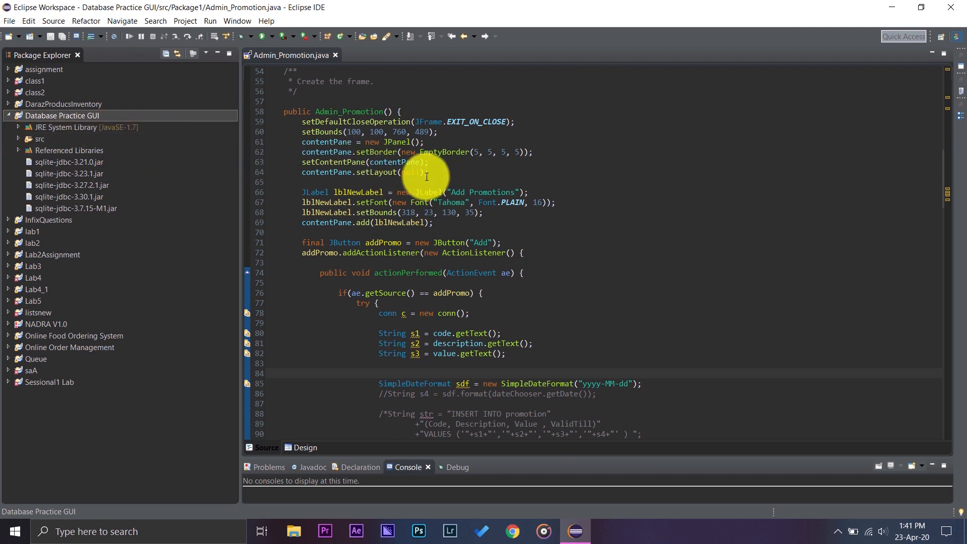
pyautogui.moveTo(39, 152)
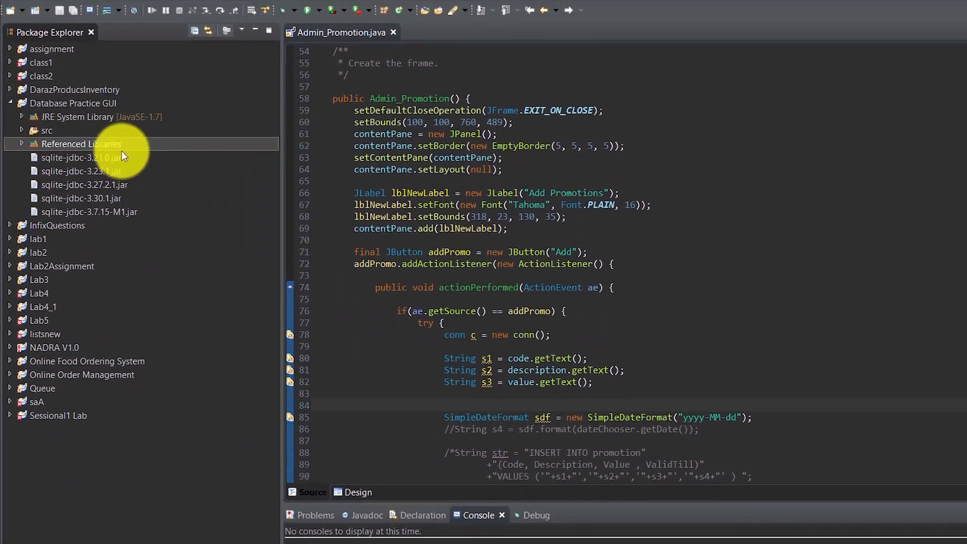
# Check Referenced Libraries lists jcalendar-1.4.jar, then switch Admin_Promotion.java to Design view.
pyautogui.click(21, 143)
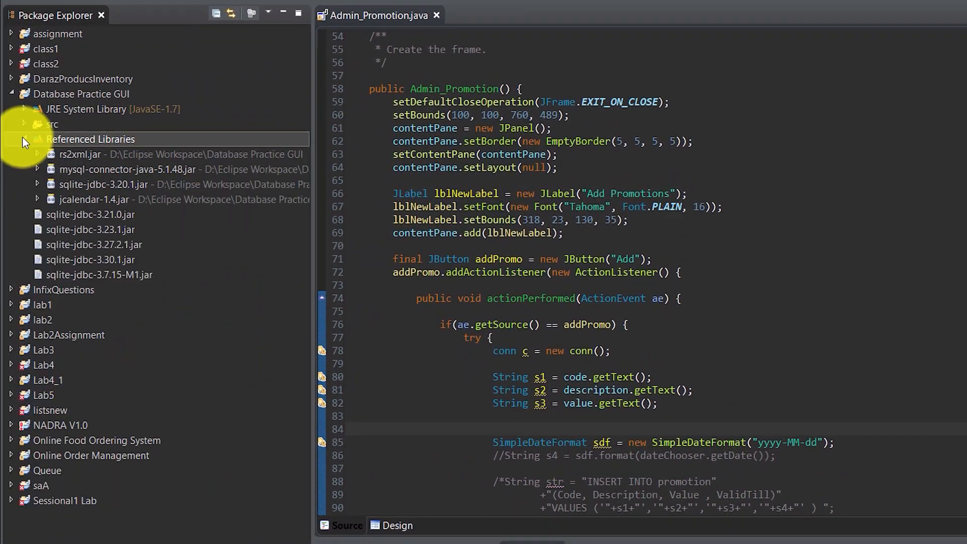
pyautogui.moveTo(96, 200)
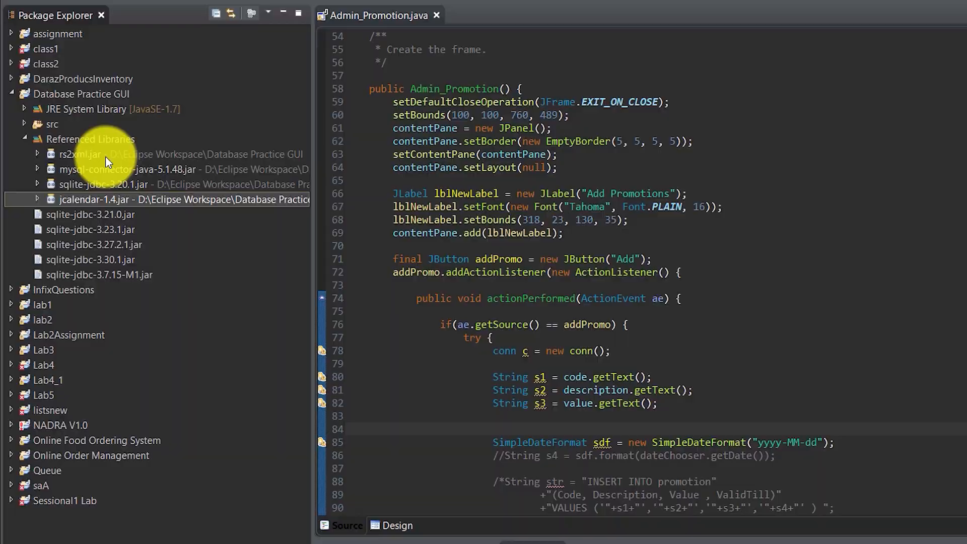
pyautogui.rightClick(90, 139)
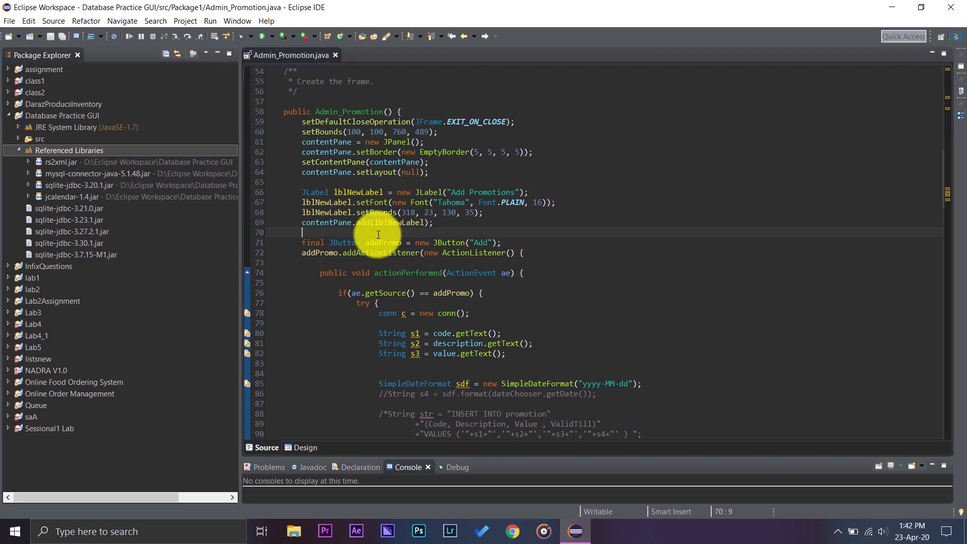
pyautogui.click(305, 451)
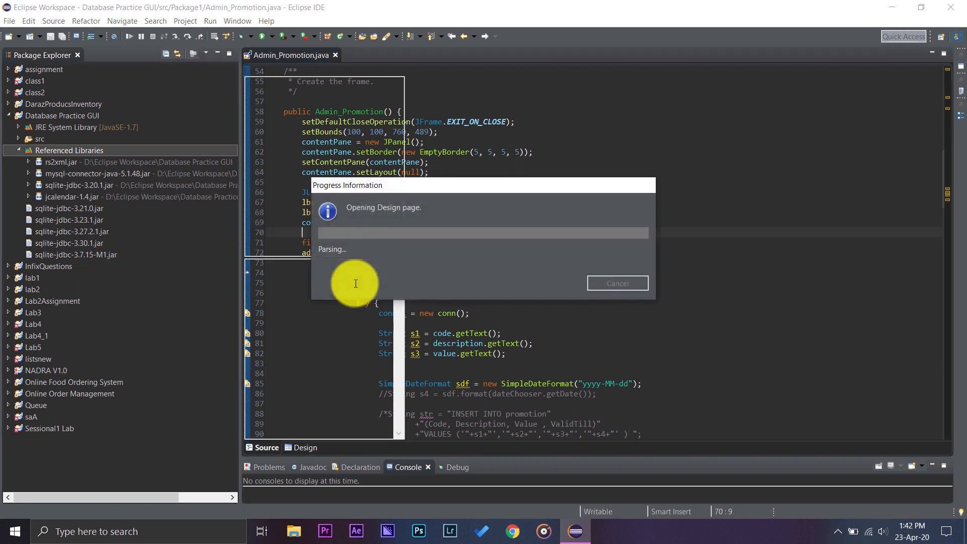
pyautogui.moveTo(566, 248)
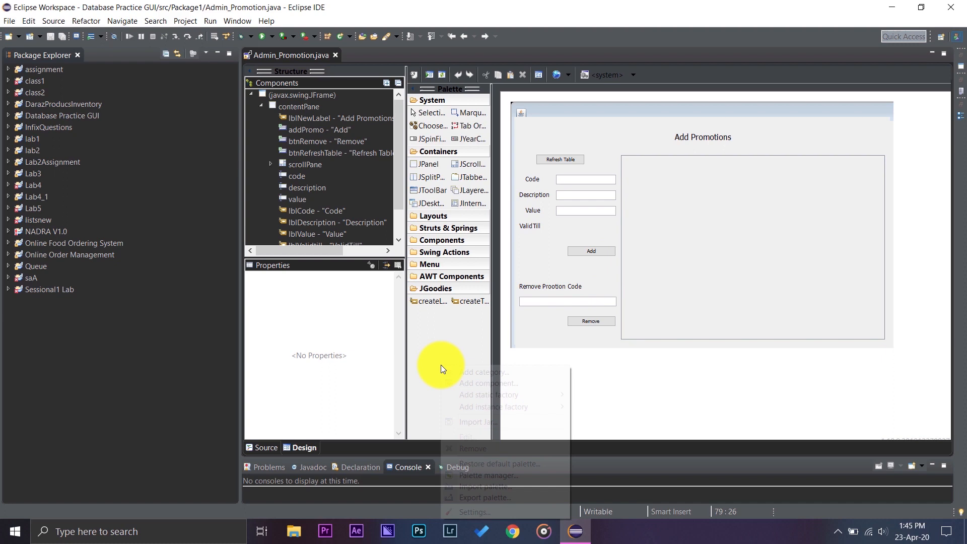
pyautogui.moveTo(487, 428)
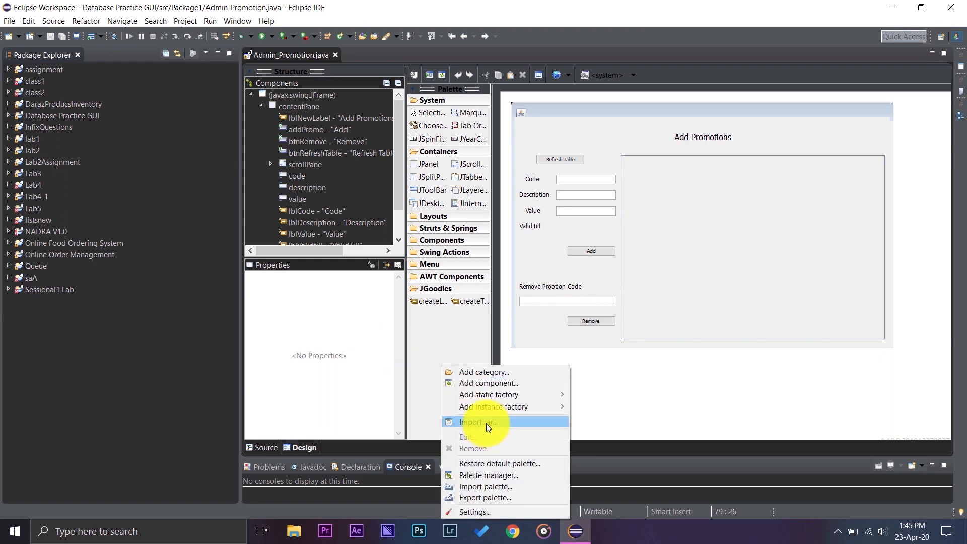
# Open the palette's Import Jar Archive dialog and its jar location choices.
pyautogui.click(483, 422)
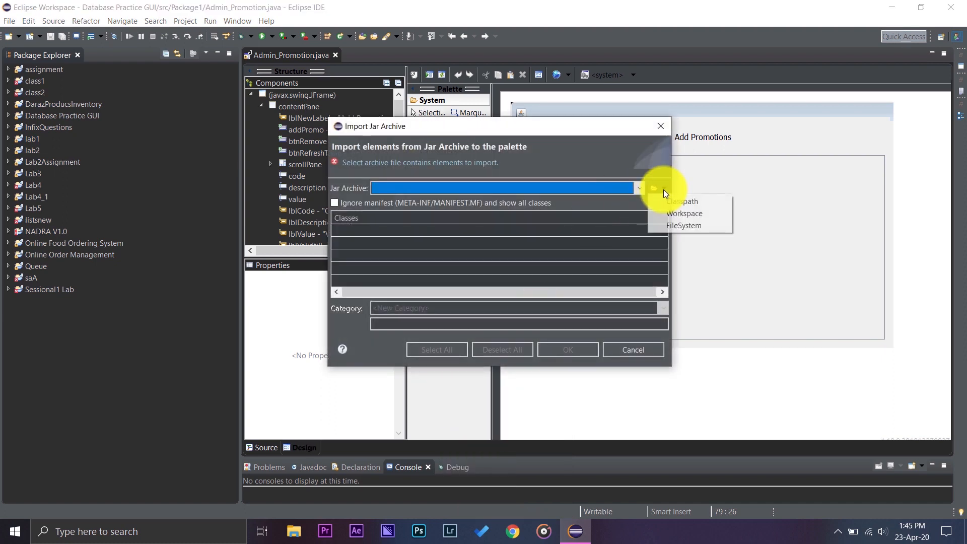
pyautogui.moveTo(683, 225)
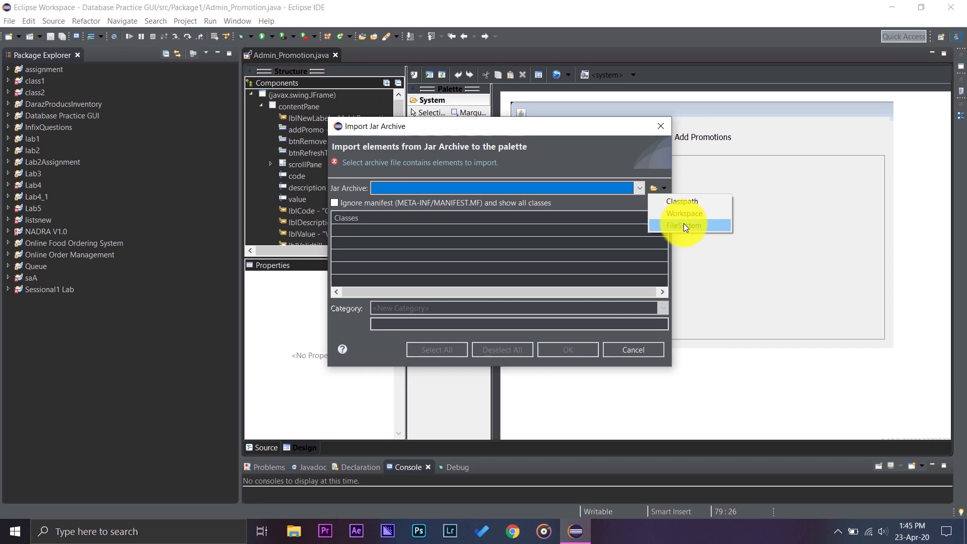
# Import jcalendar-1.4.jar from the file system into the palette's new jcalendar-1.4 category.
pyautogui.click(683, 225)
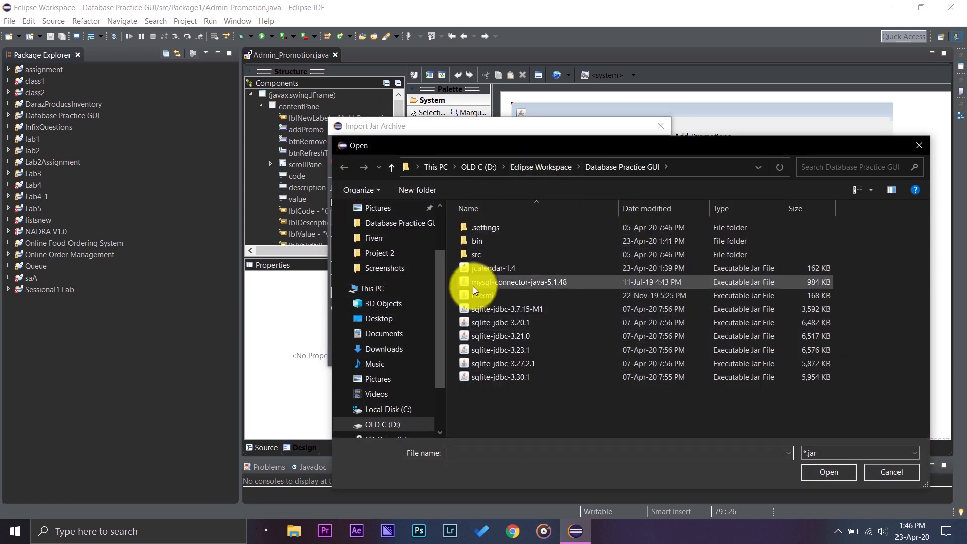
pyautogui.click(492, 267)
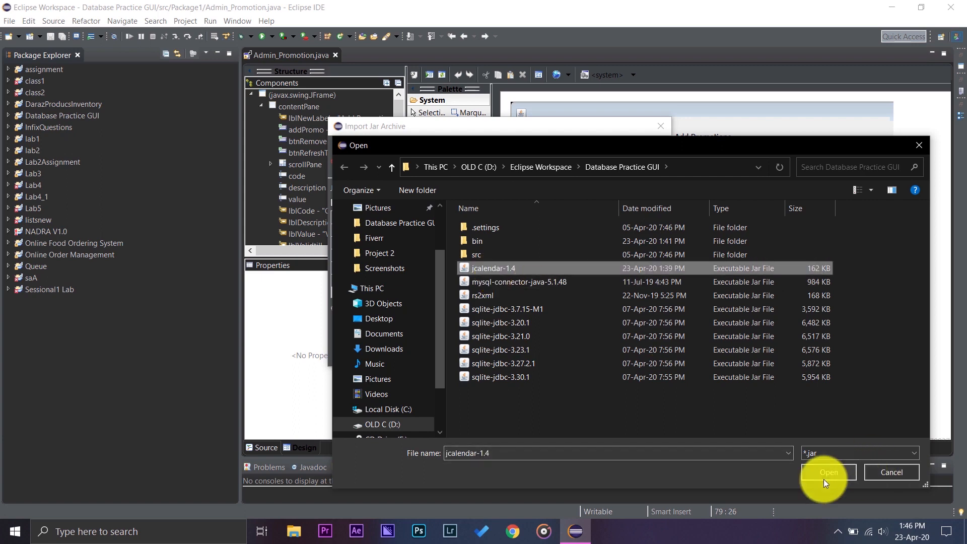
pyautogui.click(826, 472)
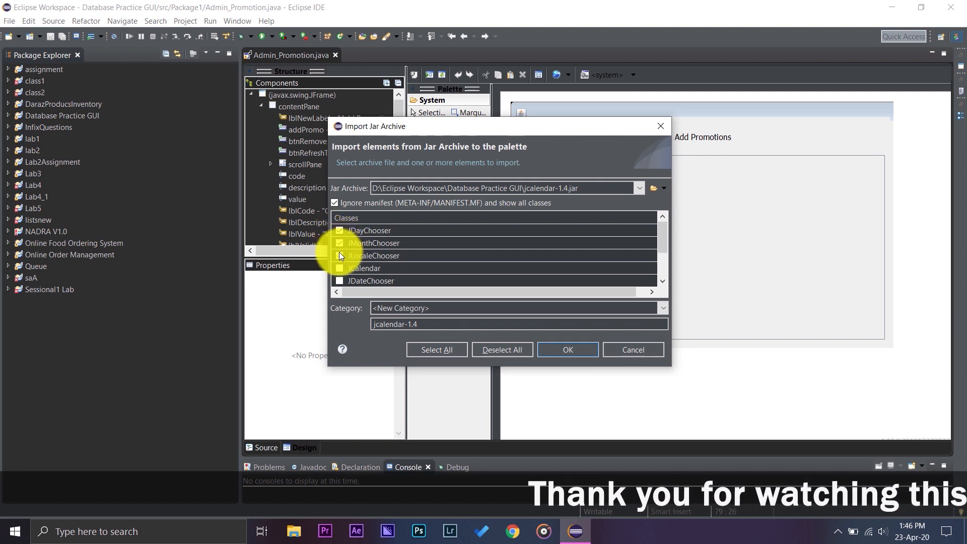
# Include the remaining JCalendar class and import them all into the palette's Components category.
pyautogui.scroll(-3)
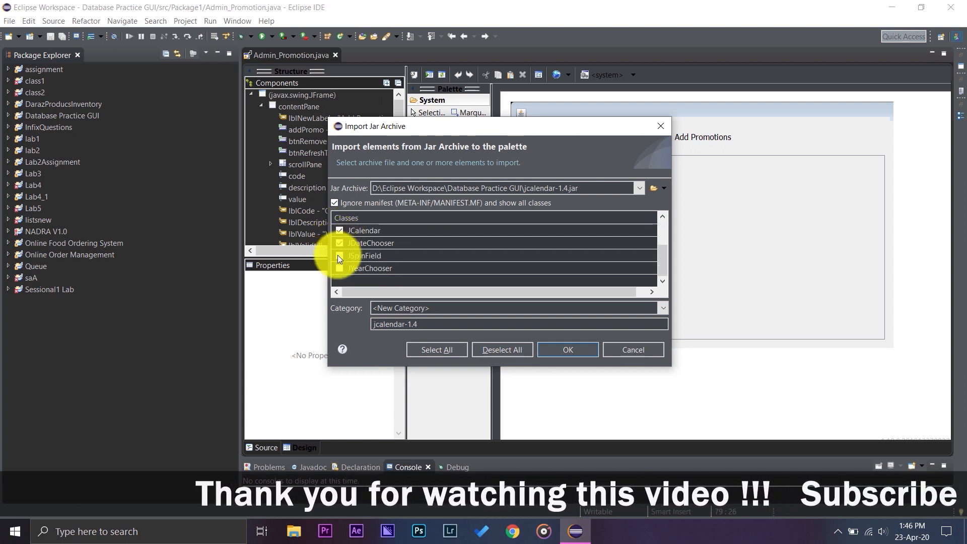
pyautogui.click(435, 349)
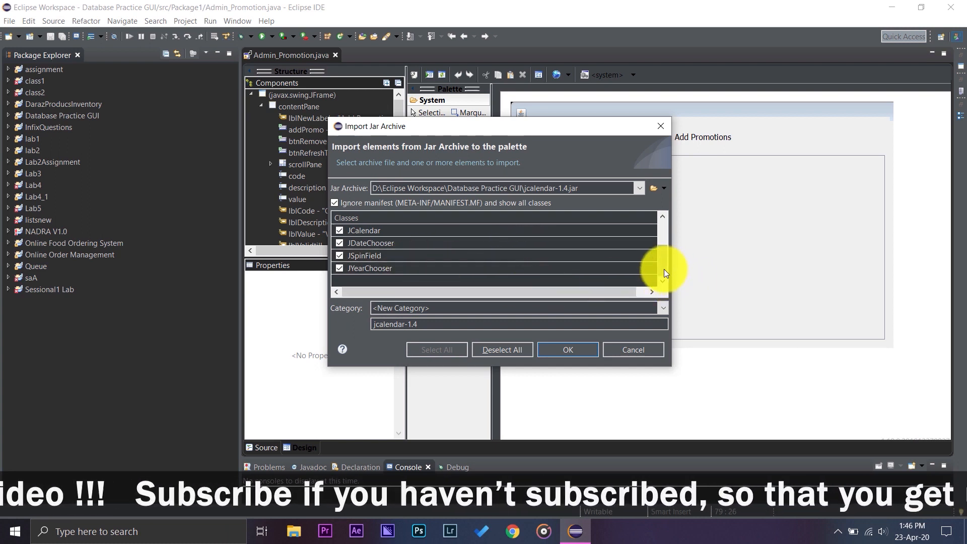
pyautogui.rightClick(661, 268)
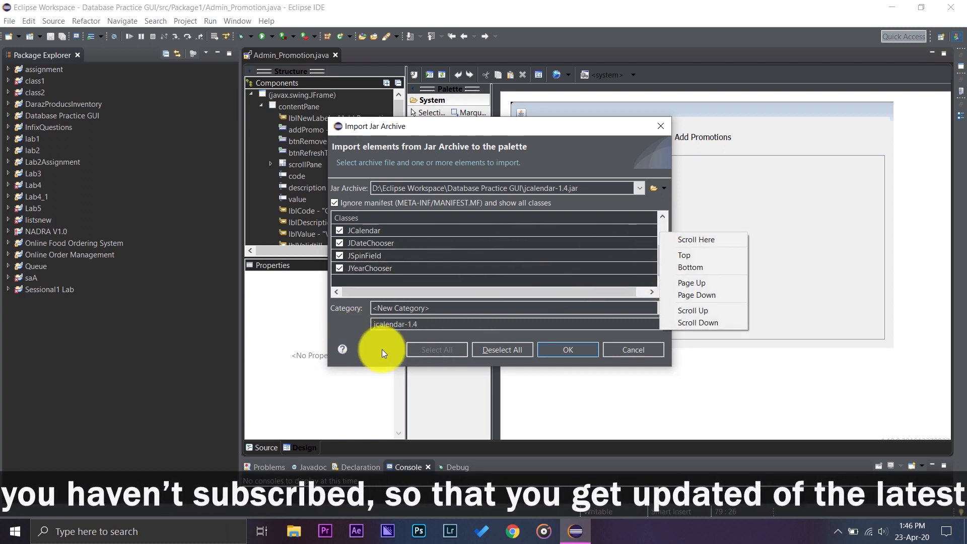
pyautogui.click(662, 308)
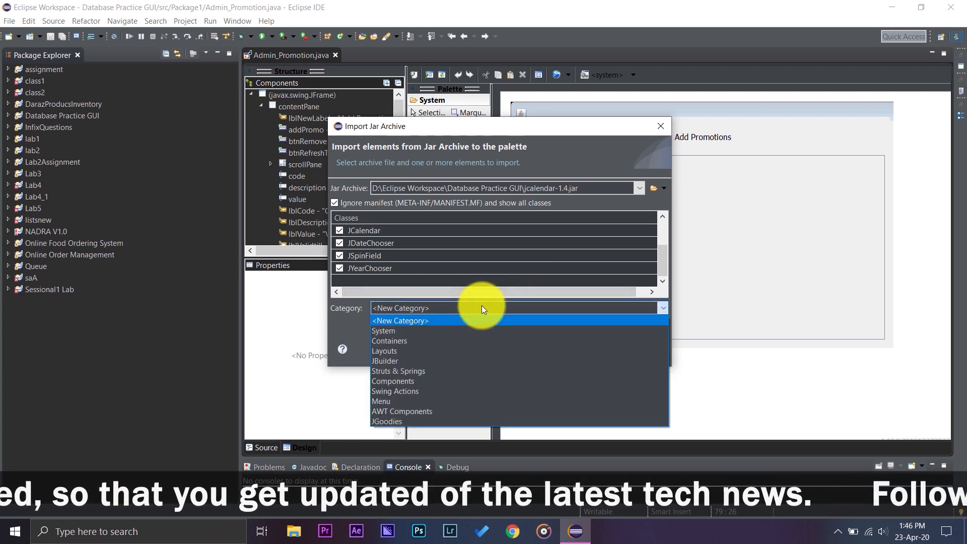
pyautogui.moveTo(401, 412)
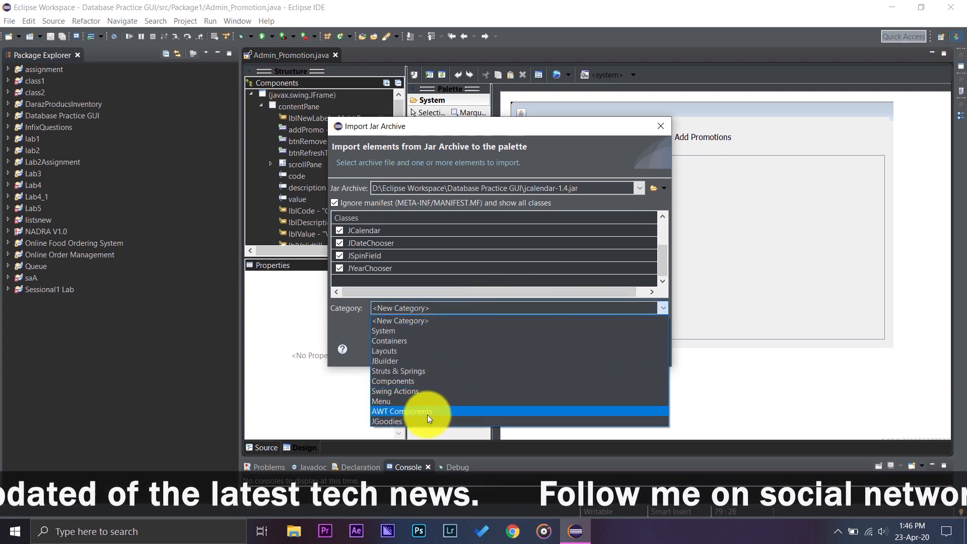
pyautogui.moveTo(428, 308)
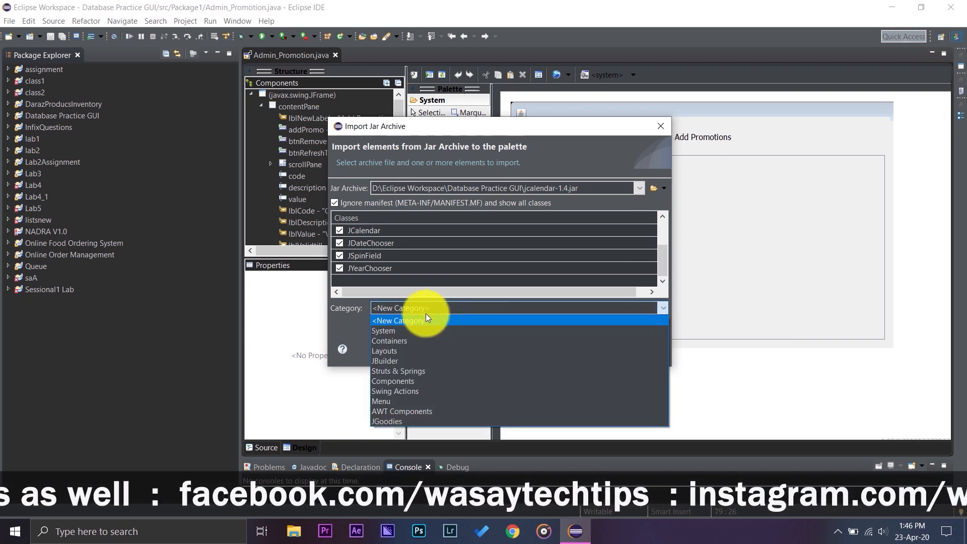
pyautogui.moveTo(423, 332)
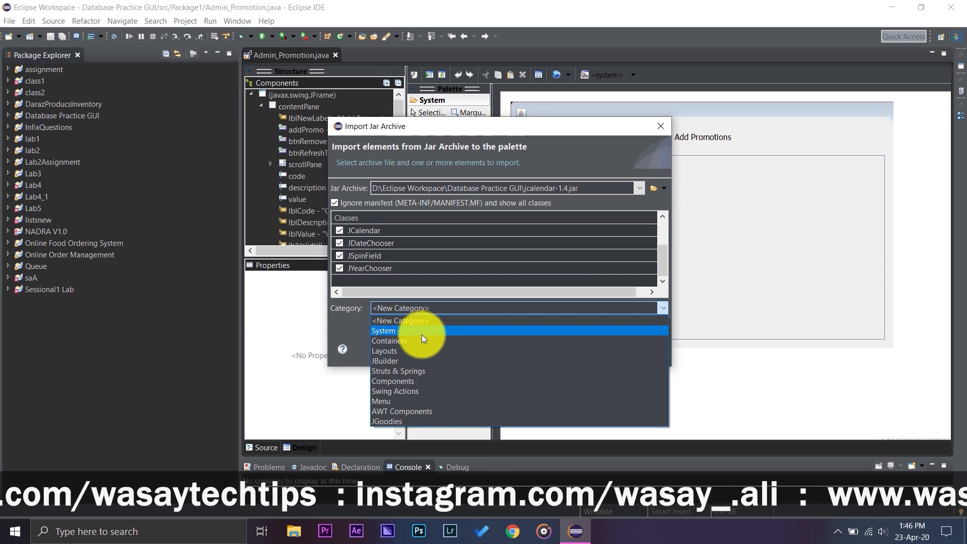
pyautogui.moveTo(416, 340)
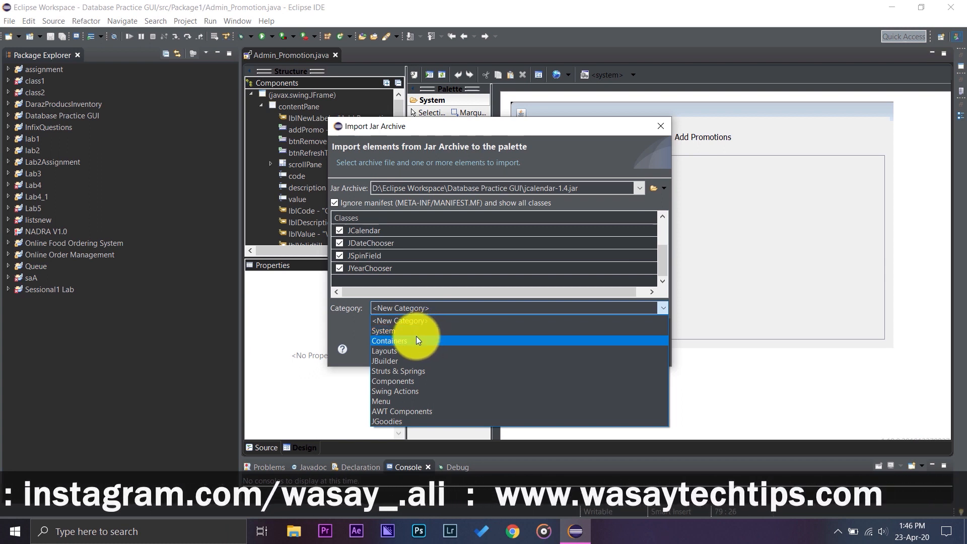
pyautogui.click(393, 380)
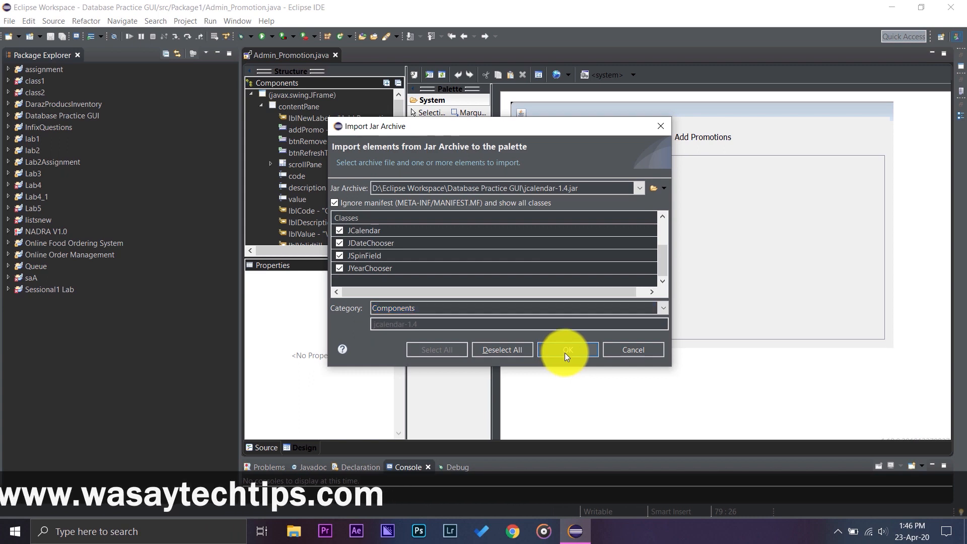
pyautogui.click(566, 350)
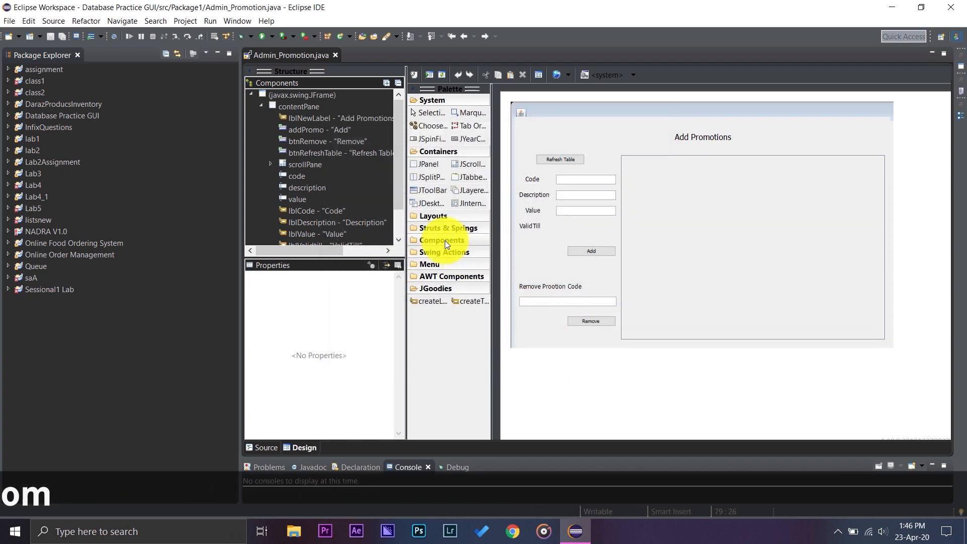
# Expand the palette's Components group to show JDateChooser and the other JCalendar entries.
pyautogui.click(441, 240)
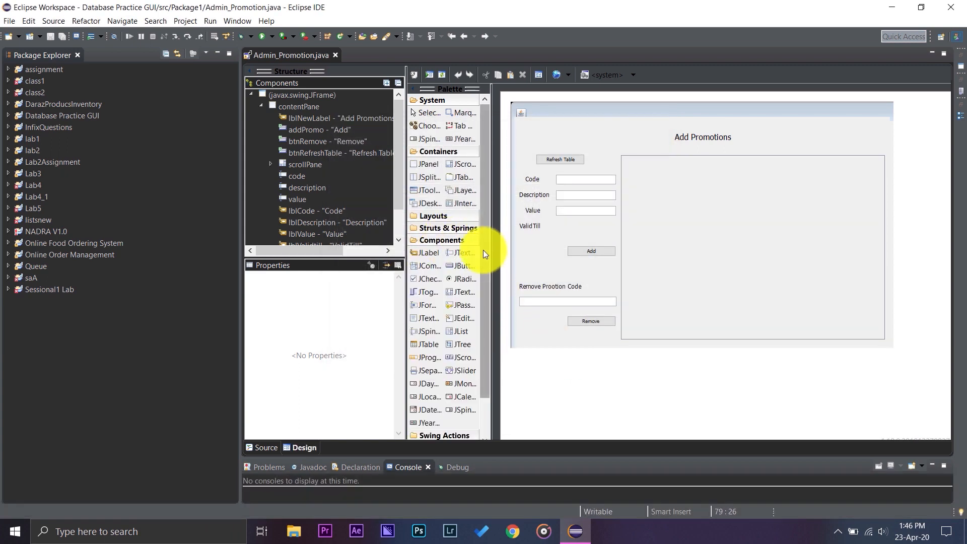
pyautogui.rightClick(484, 250)
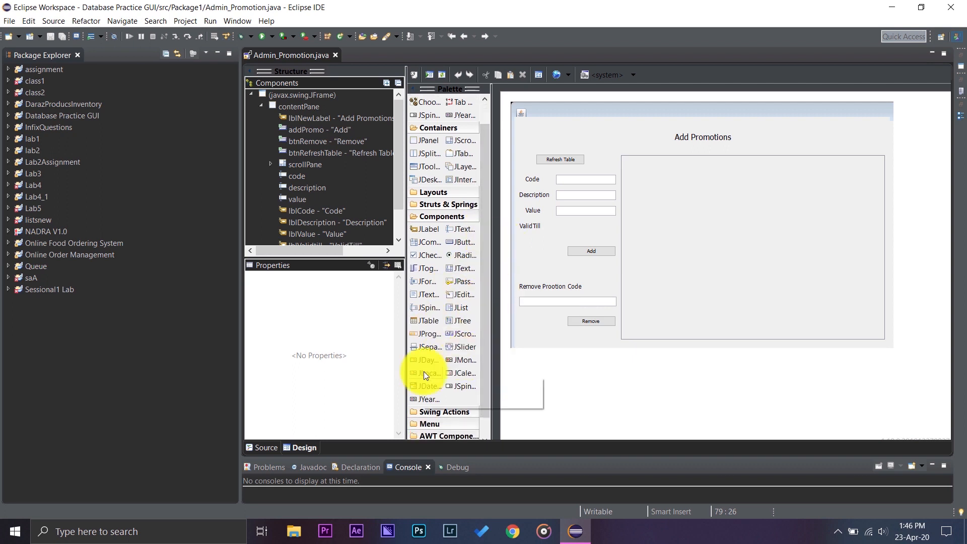
pyautogui.moveTo(428, 360)
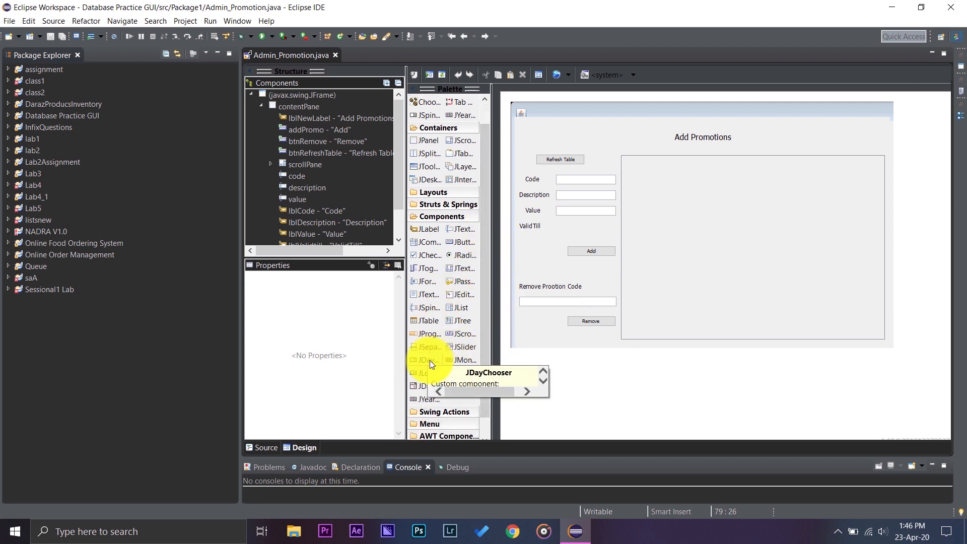
pyautogui.moveTo(434, 377)
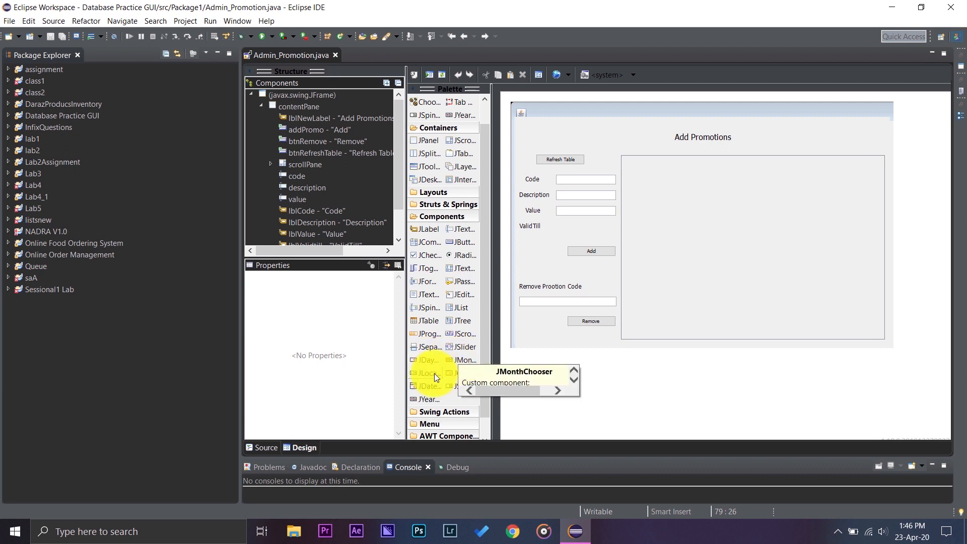
pyautogui.moveTo(466, 376)
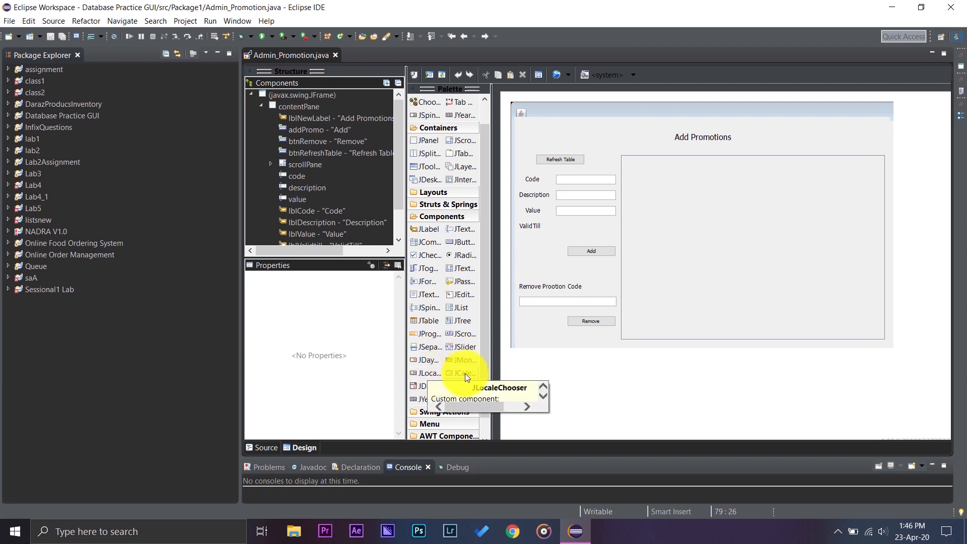
pyautogui.moveTo(433, 394)
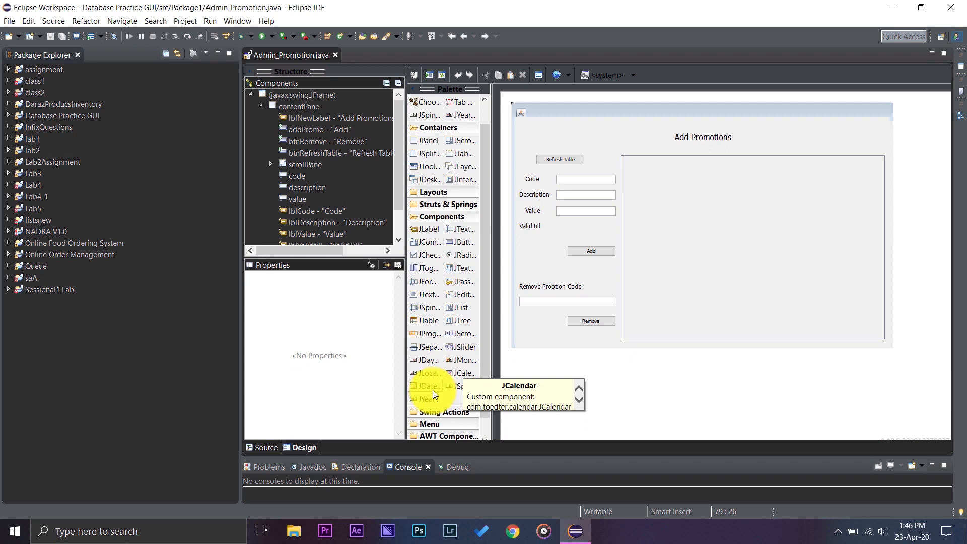
pyautogui.moveTo(426, 386)
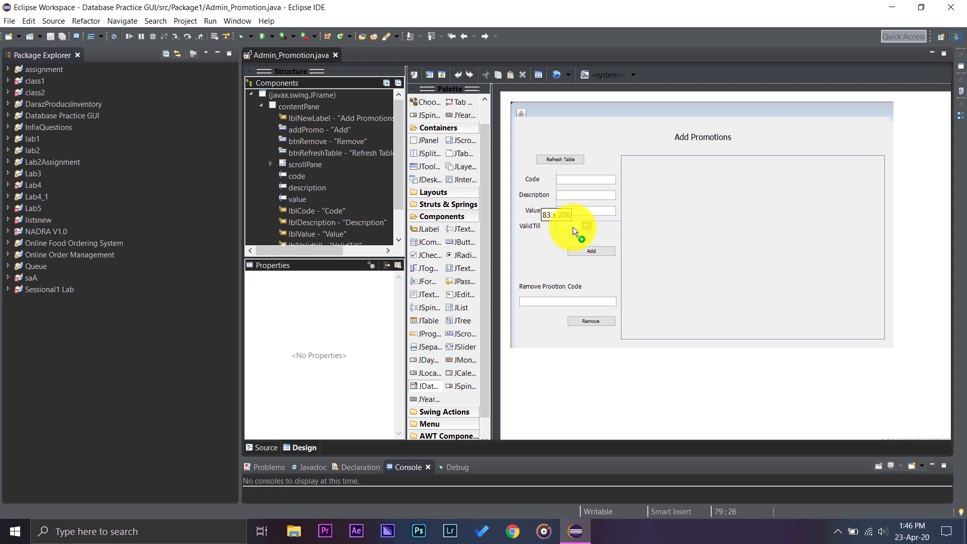
pyautogui.click(577, 226)
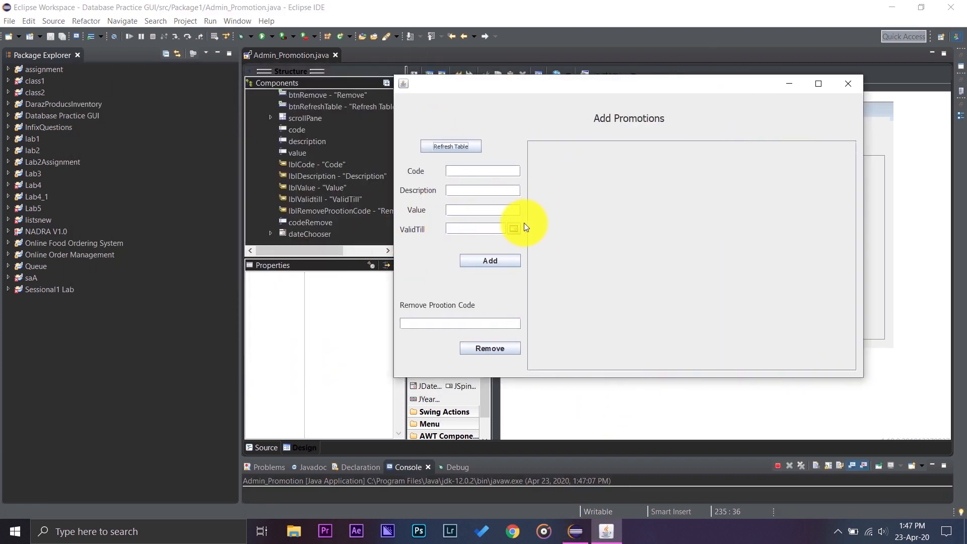
# Set the ValidTill date chooser to April 20, 2020 from its calendar.
pyautogui.click(513, 229)
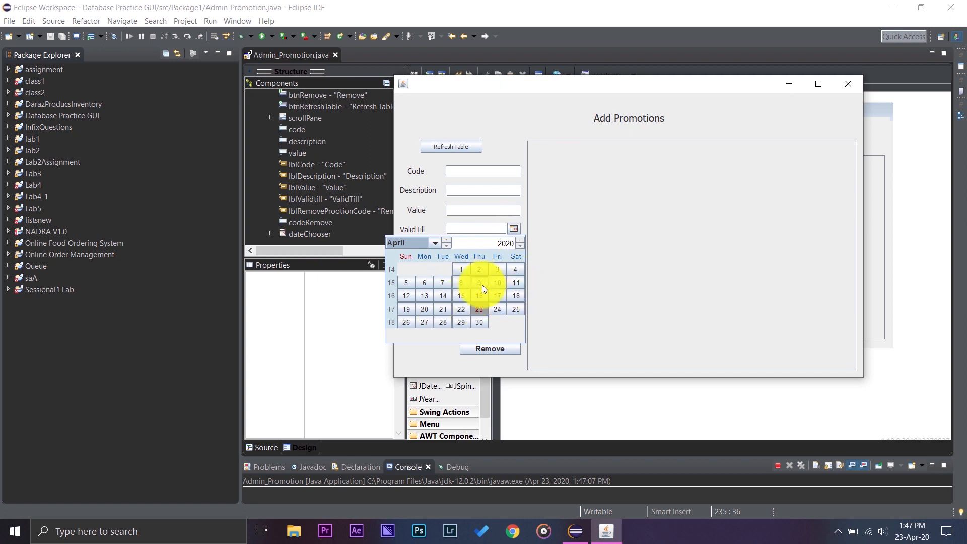
pyautogui.click(423, 295)
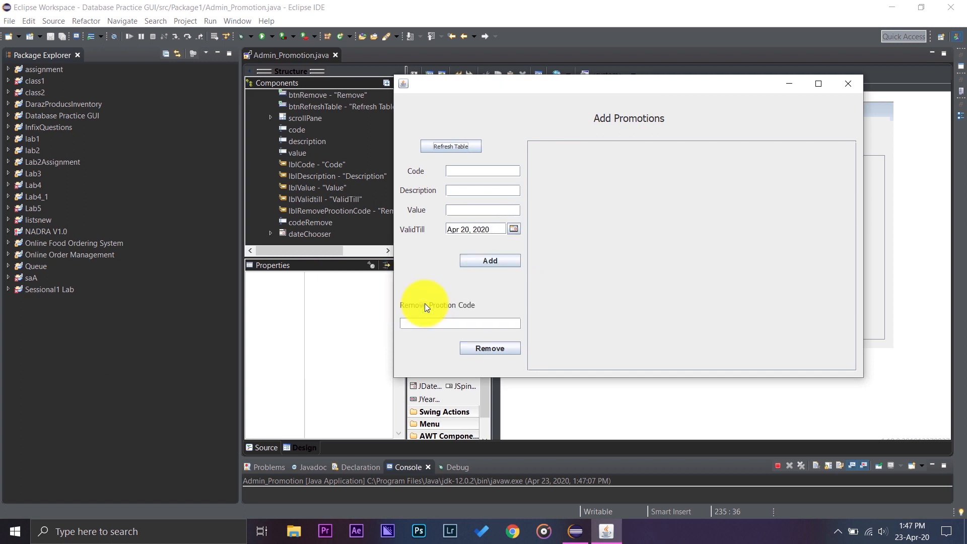